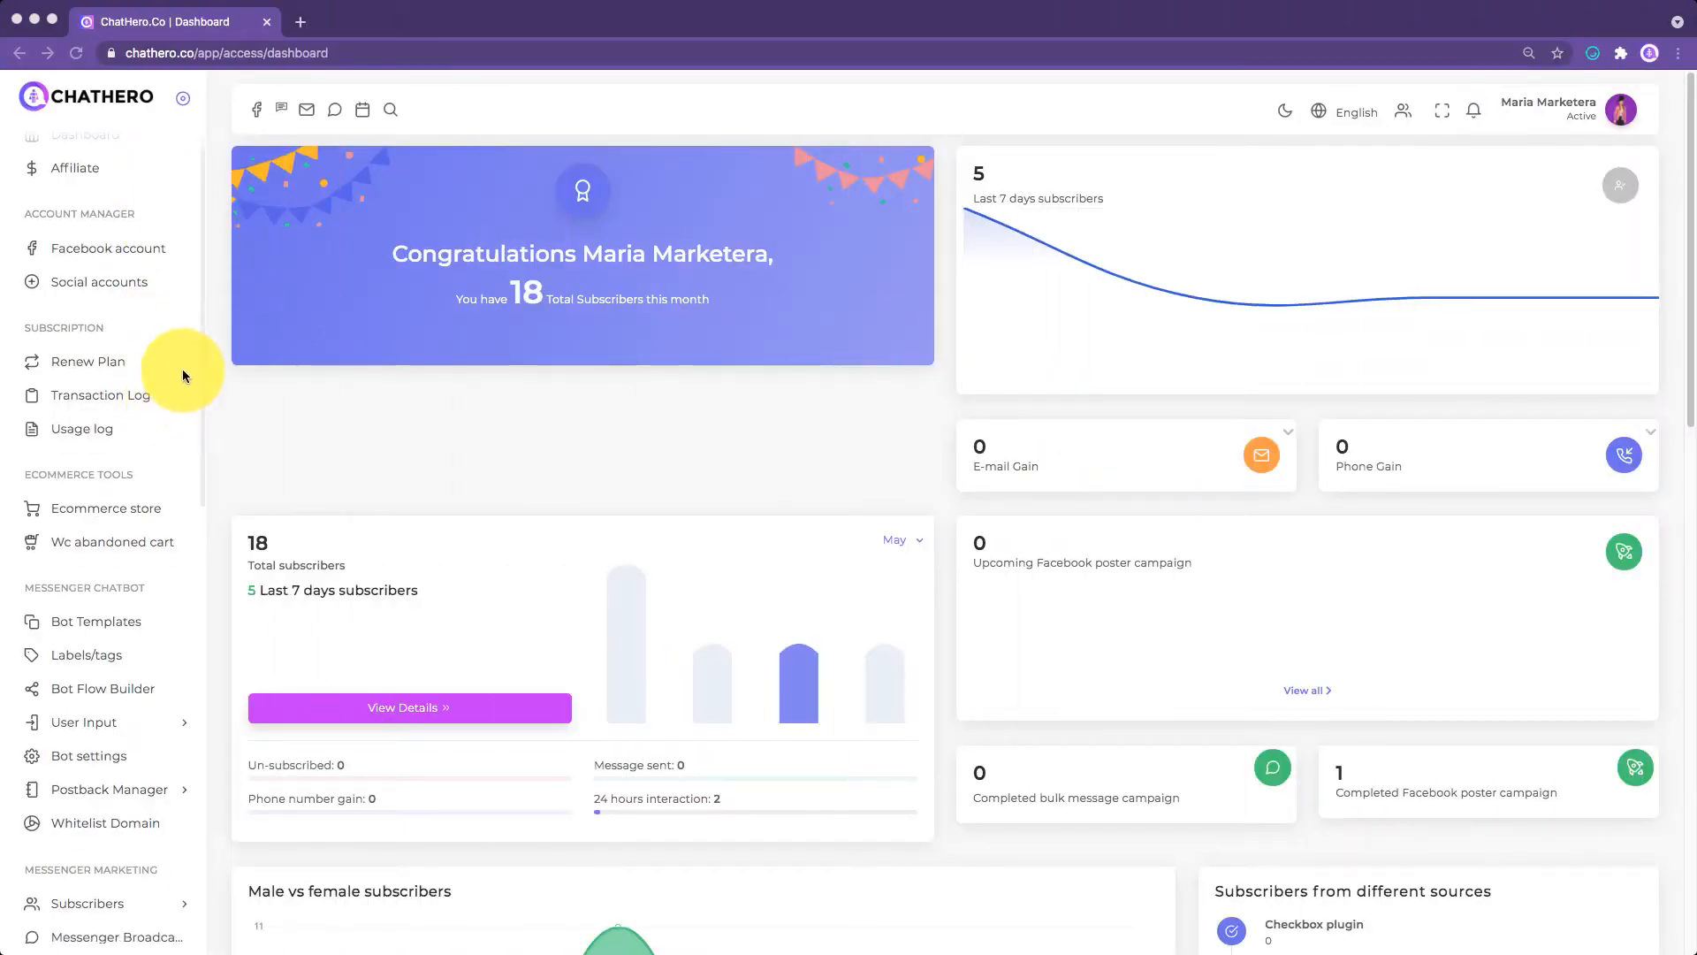
- Reach Bot Flow Builder from the Messenger Chatbot section of the sidebar
{"action": "scroll", "scroll_direction": "down", "scroll_amount": 3}
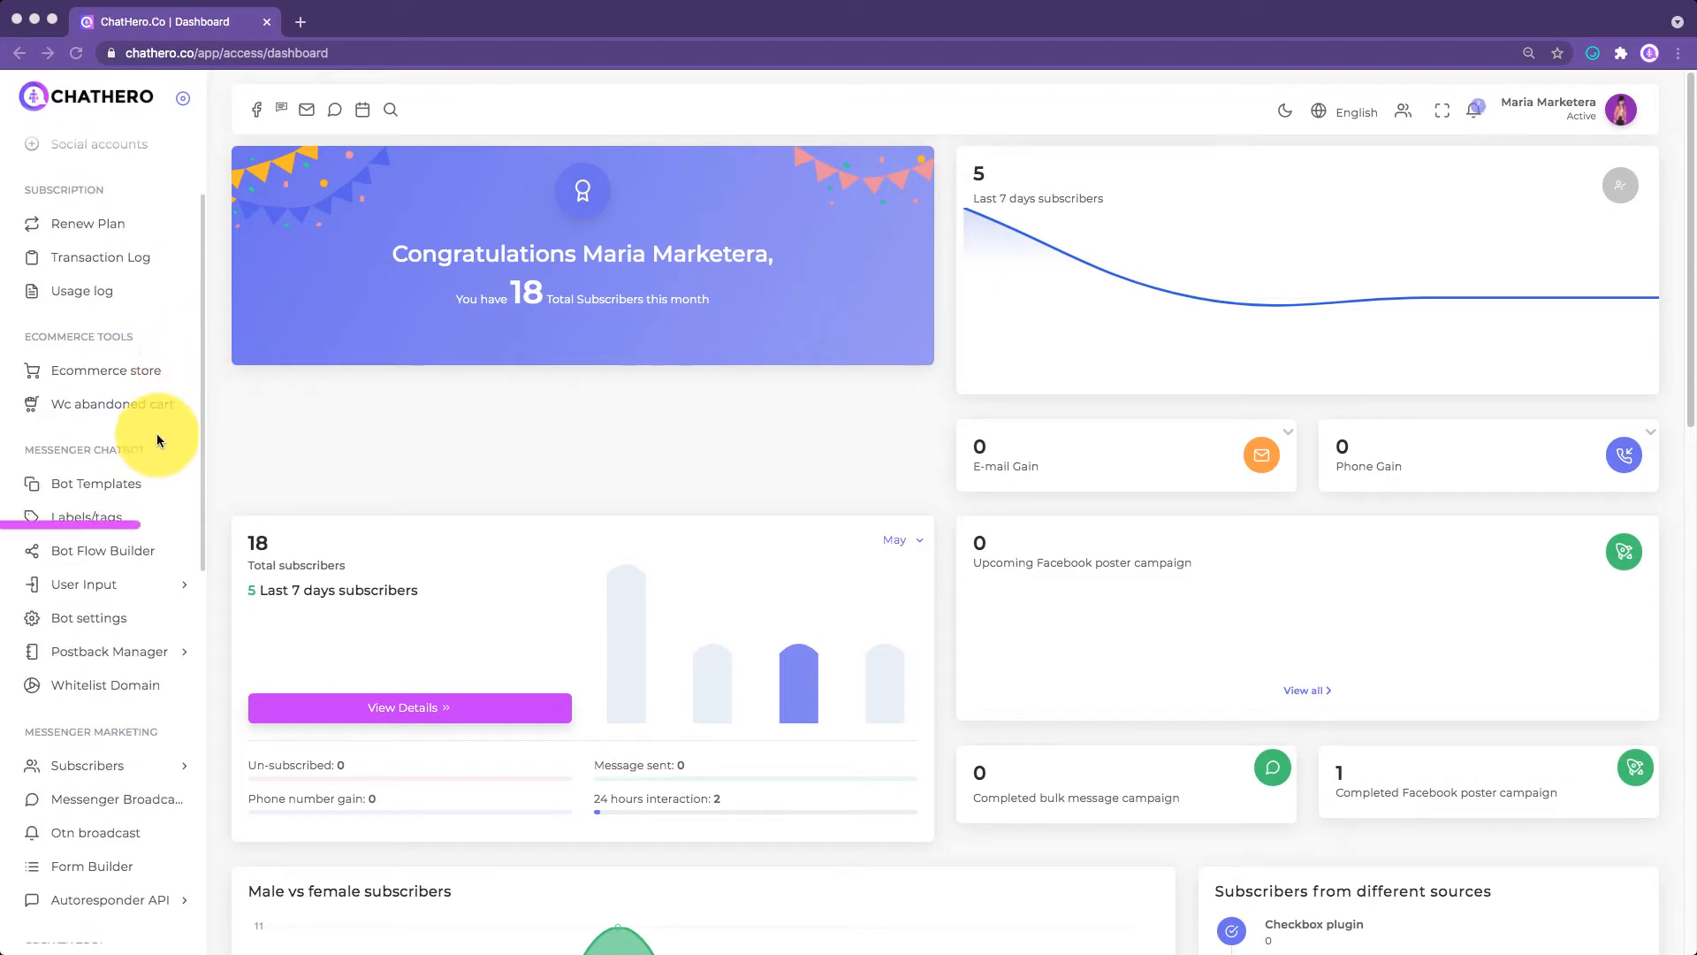
{"action": "left_click", "coordinate": [104, 551]}
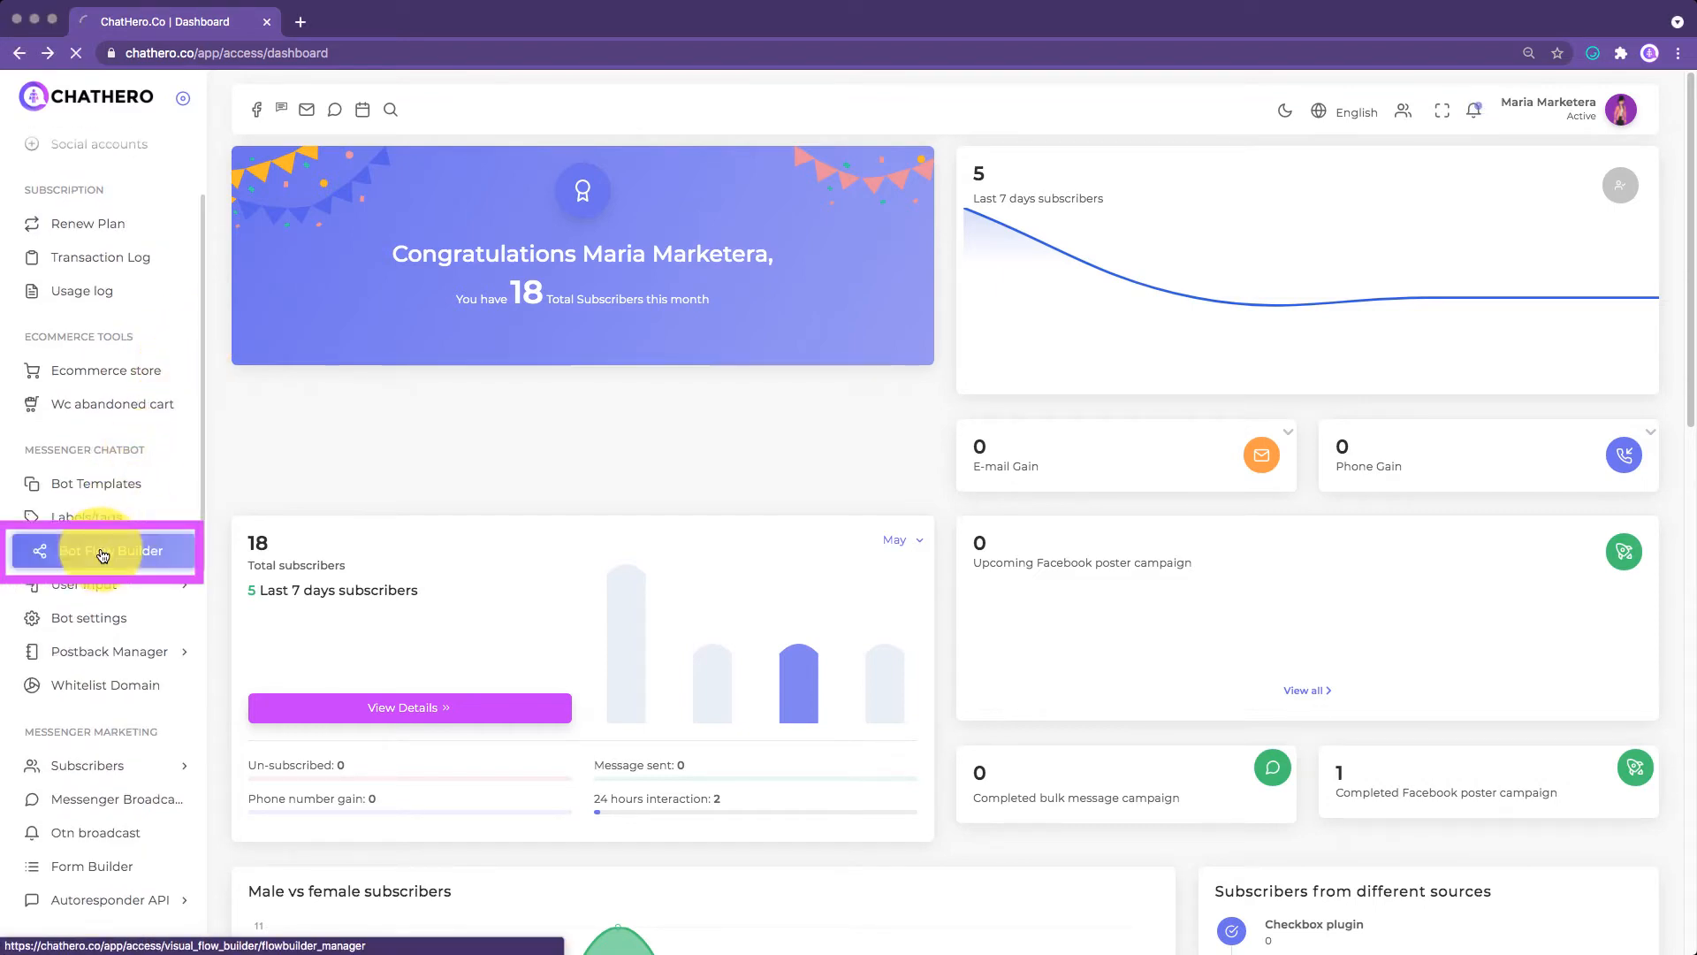
{"action": "left_click", "coordinate": [102, 551]}
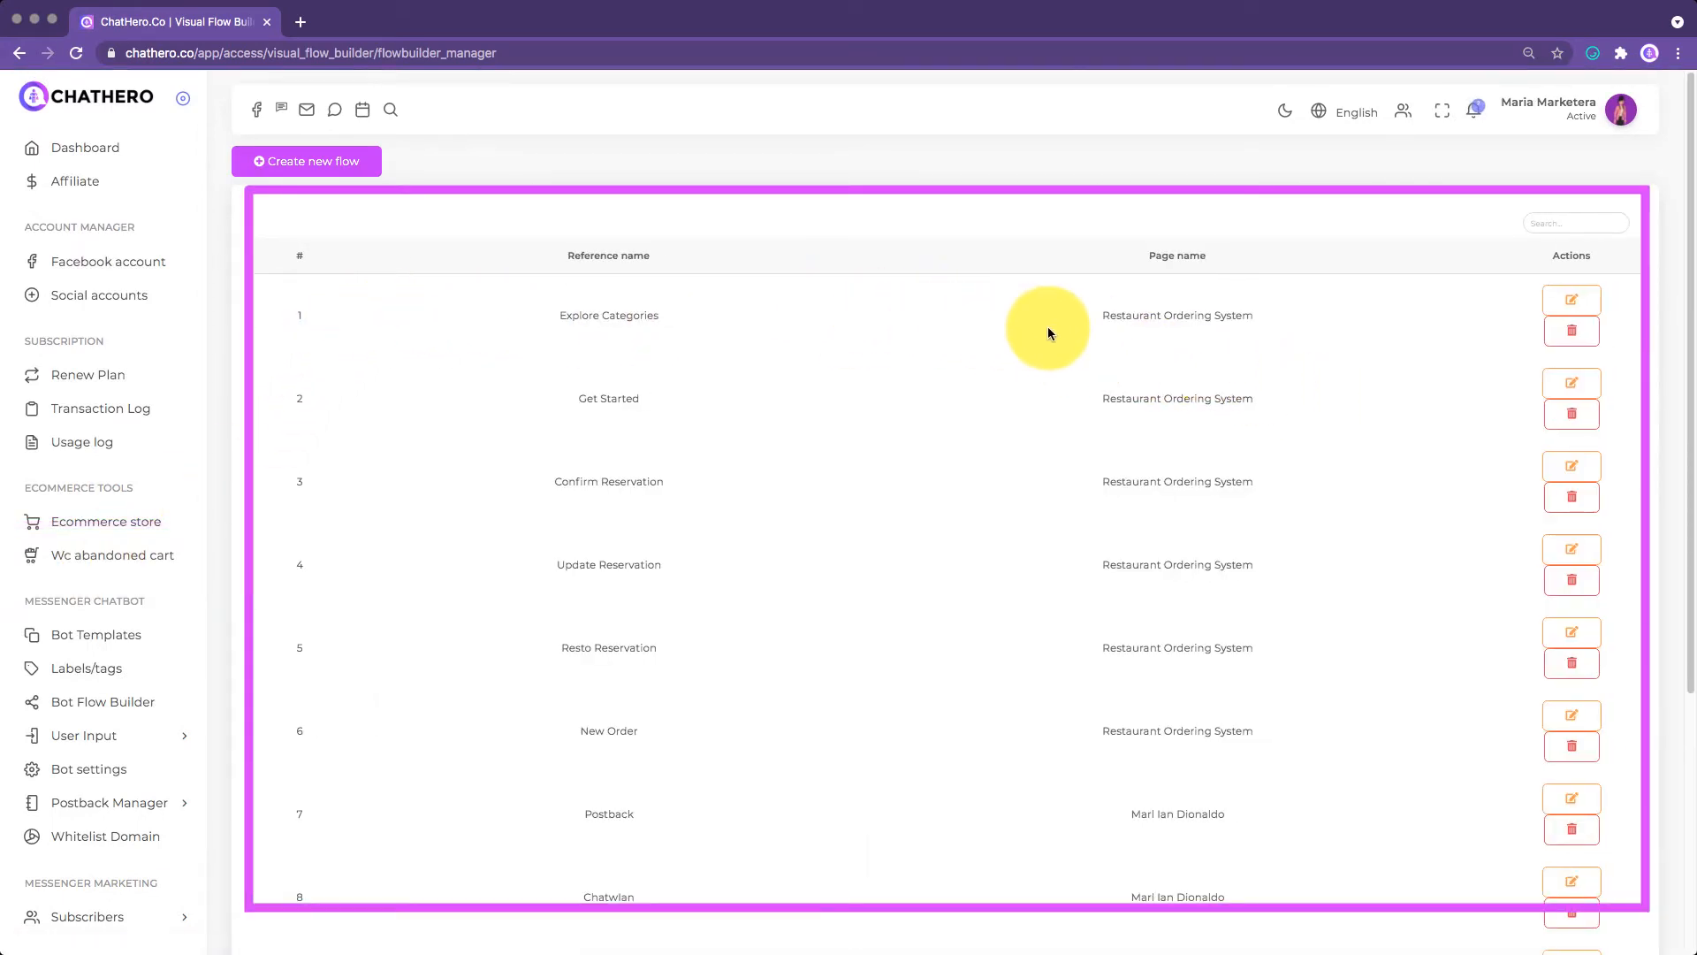
{"action": "mouse_move", "coordinate": [1570, 300]}
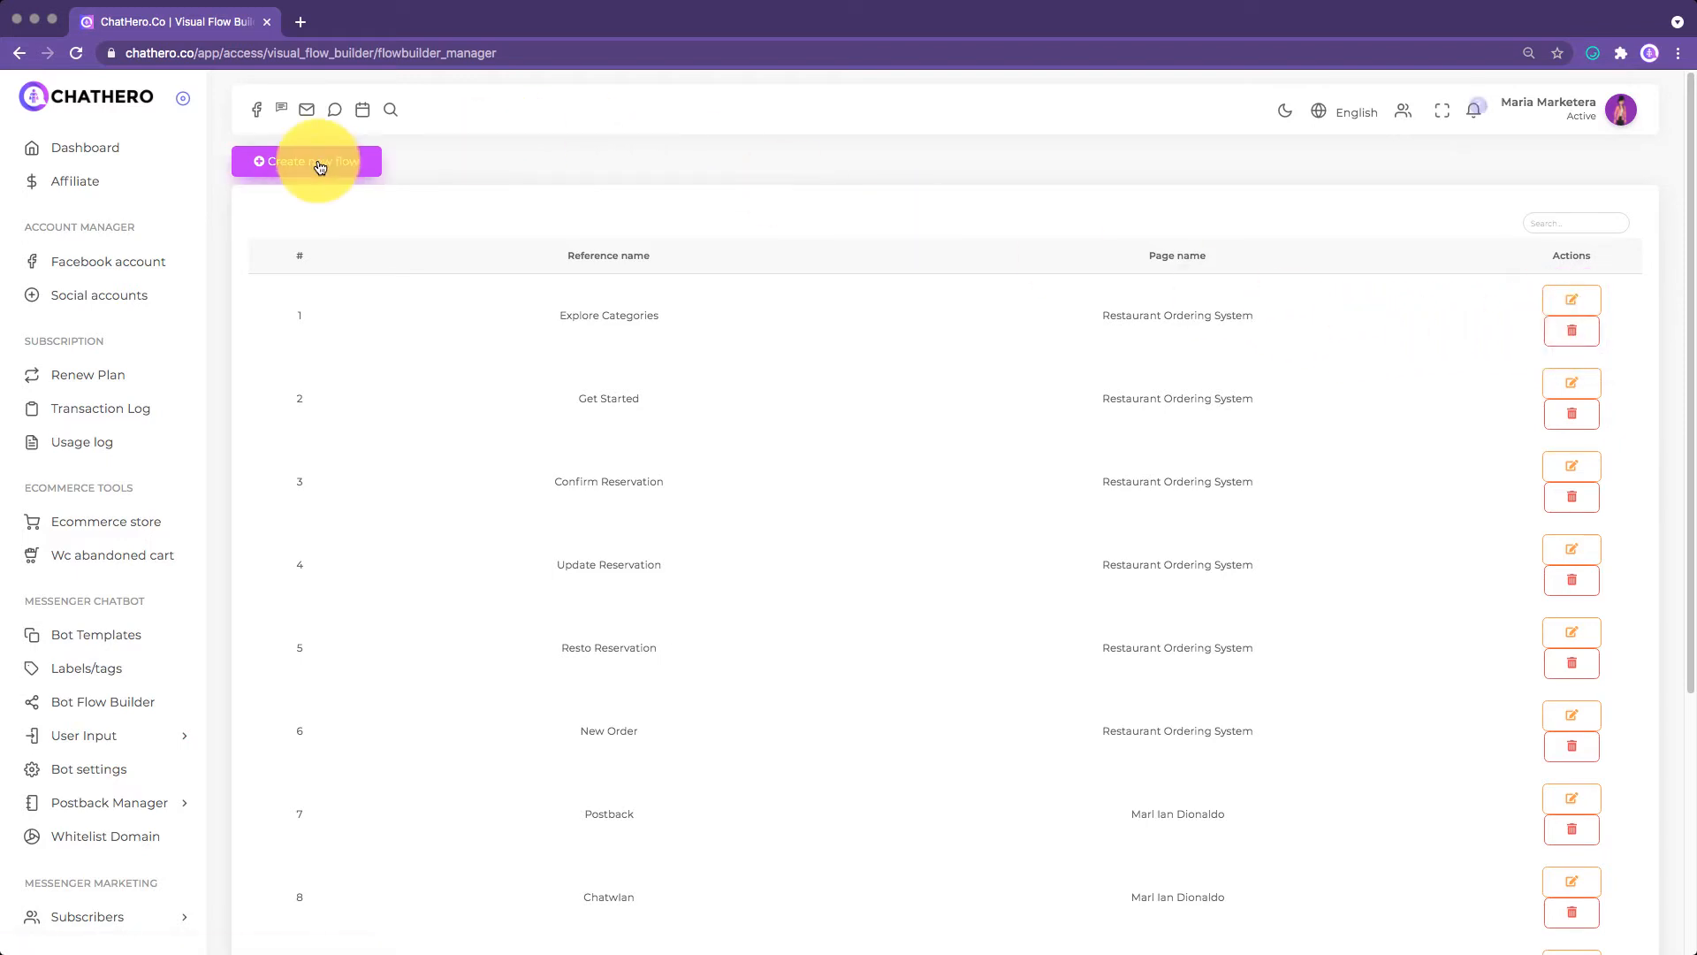
- Create a new flow on the first listed Facebook page, opening a blank canvas with a Start Bot Flow block
{"action": "left_click", "coordinate": [306, 161]}
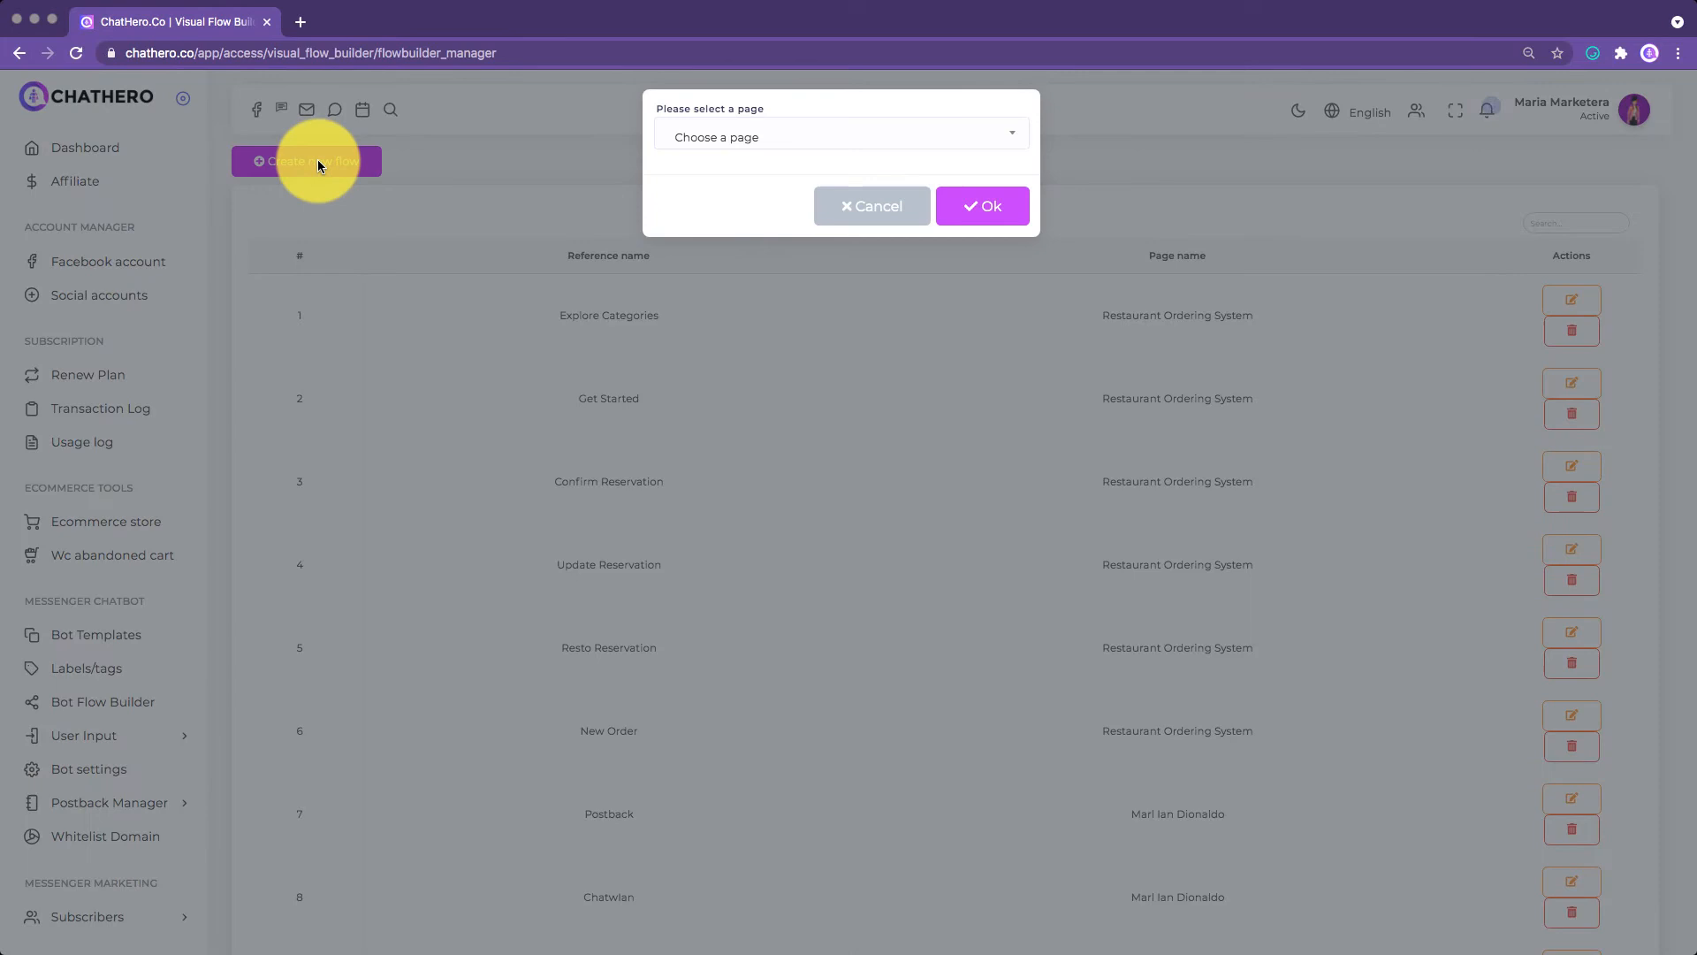
{"action": "mouse_move", "coordinate": [740, 133]}
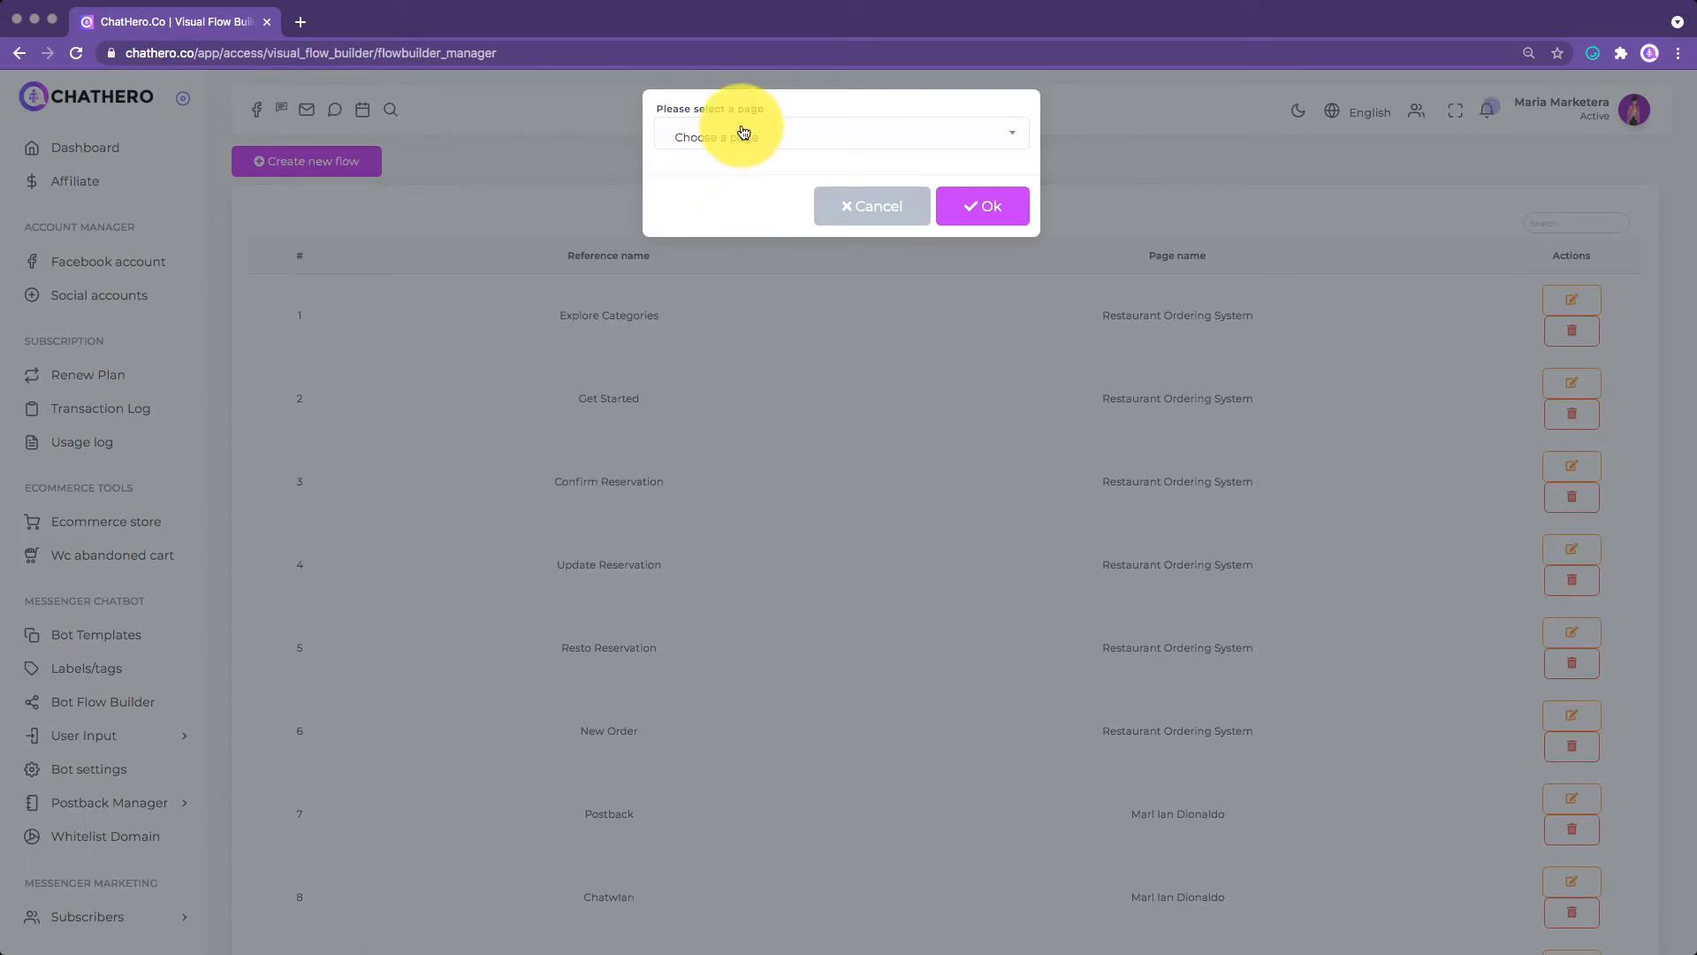
{"action": "left_click", "coordinate": [838, 136]}
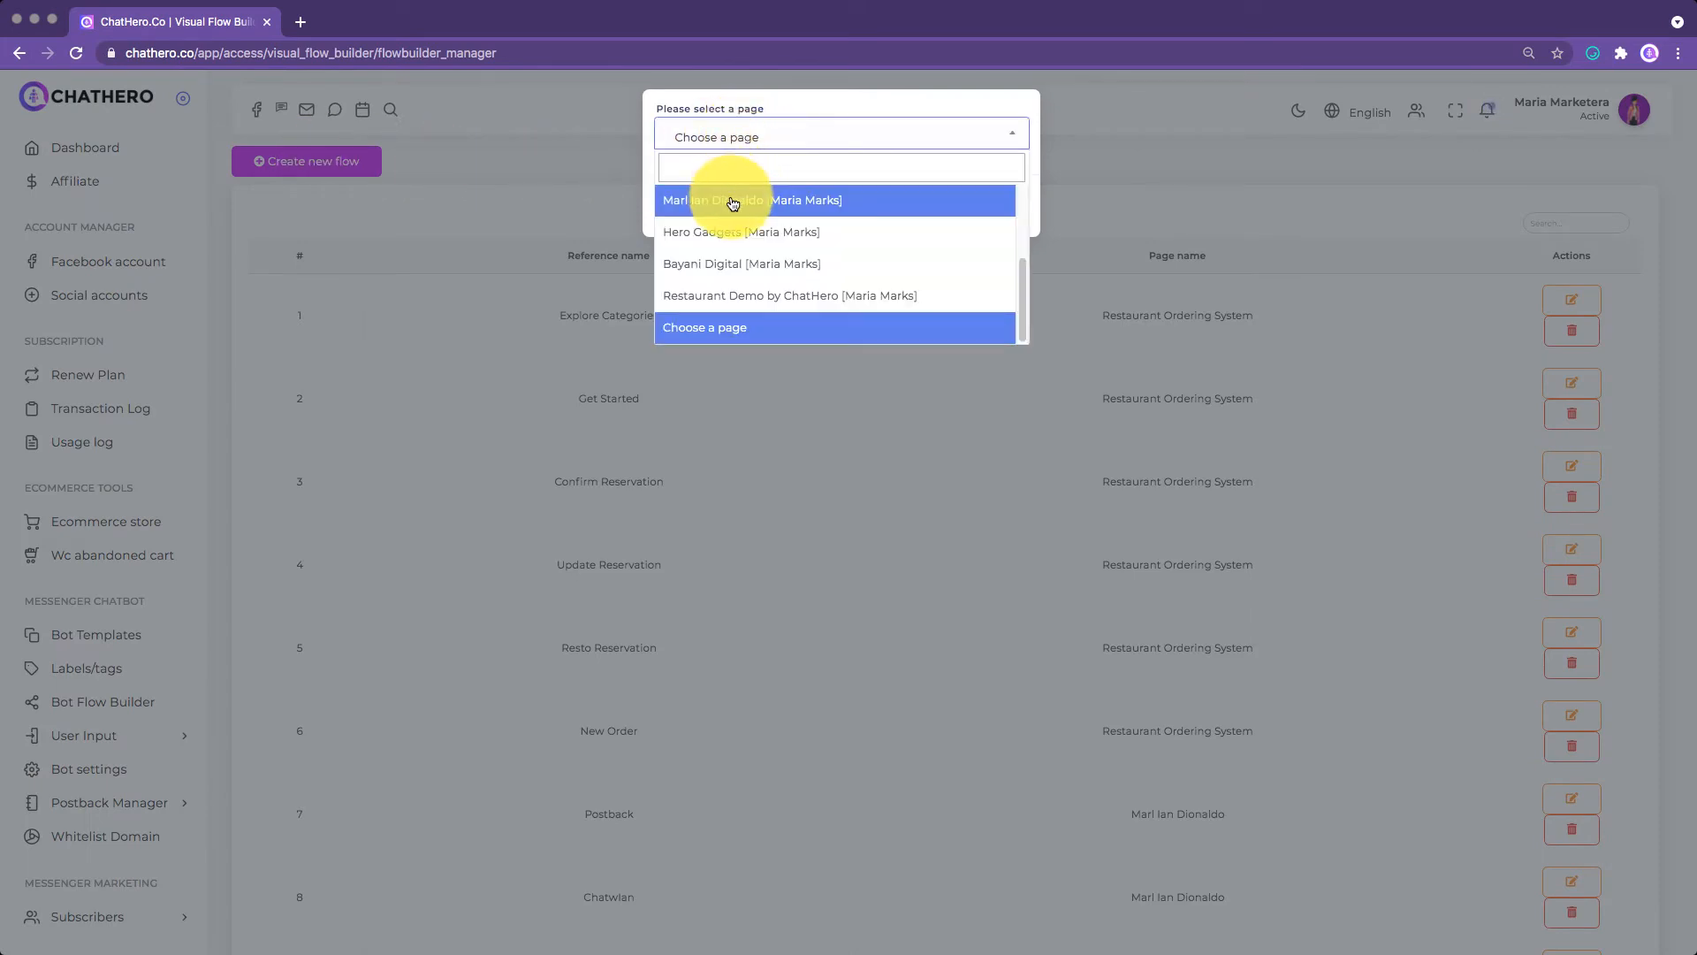
{"action": "left_click", "coordinate": [751, 200]}
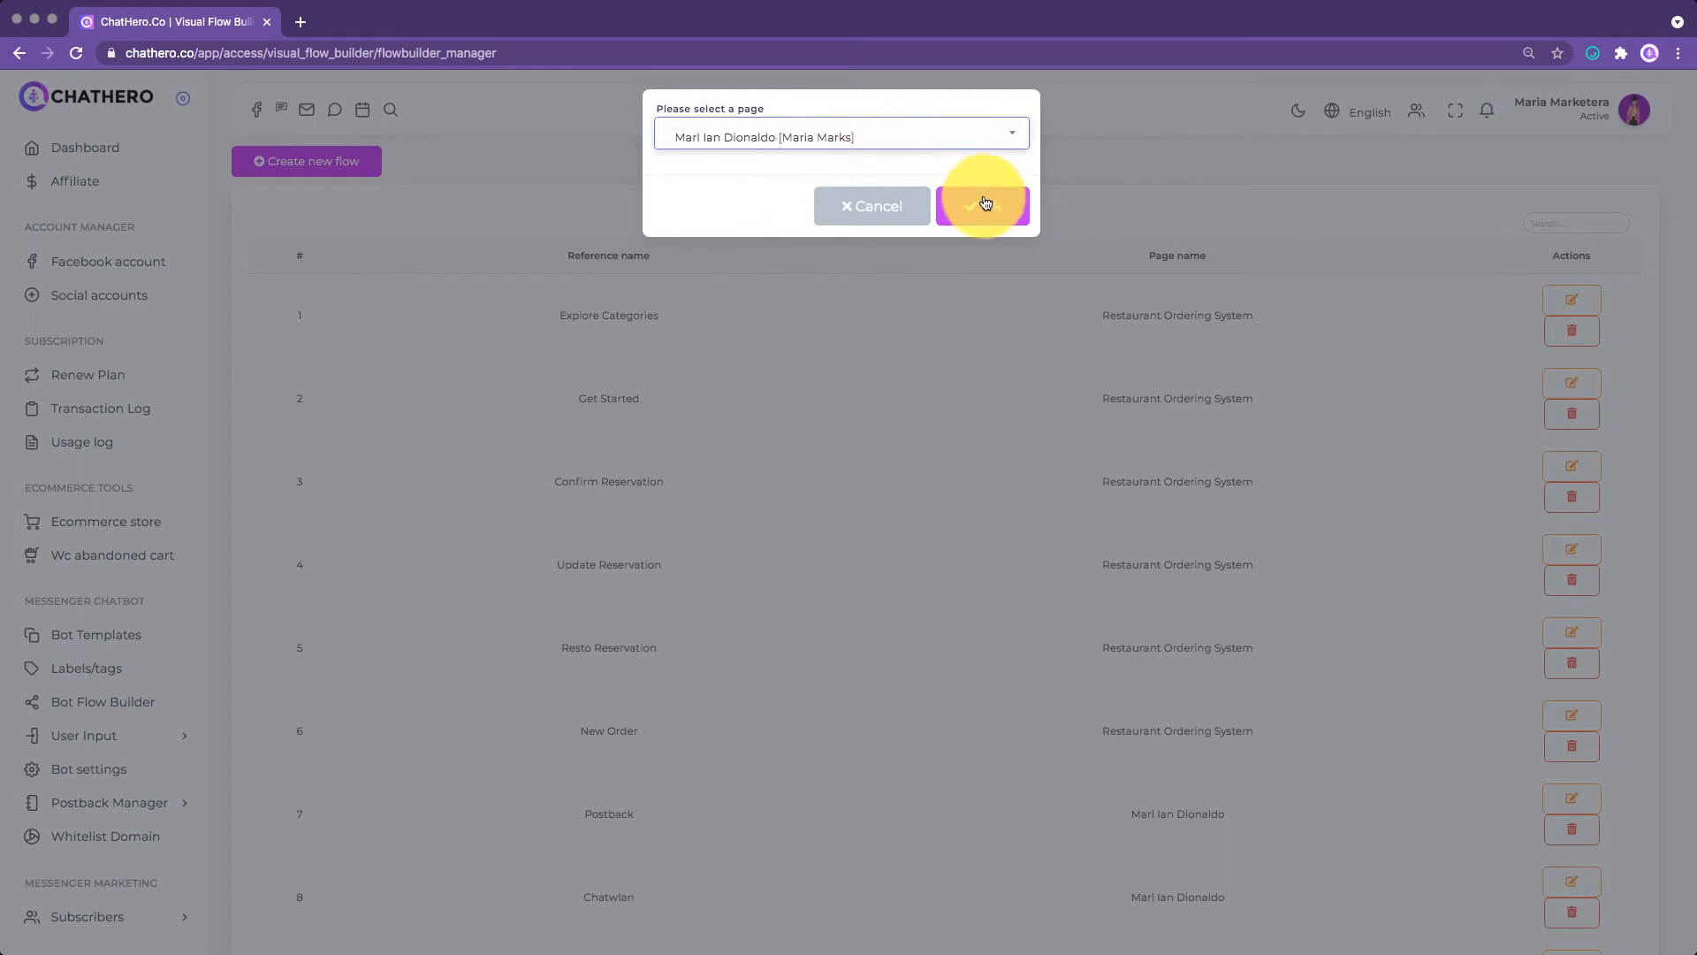
{"action": "left_click", "coordinate": [983, 205]}
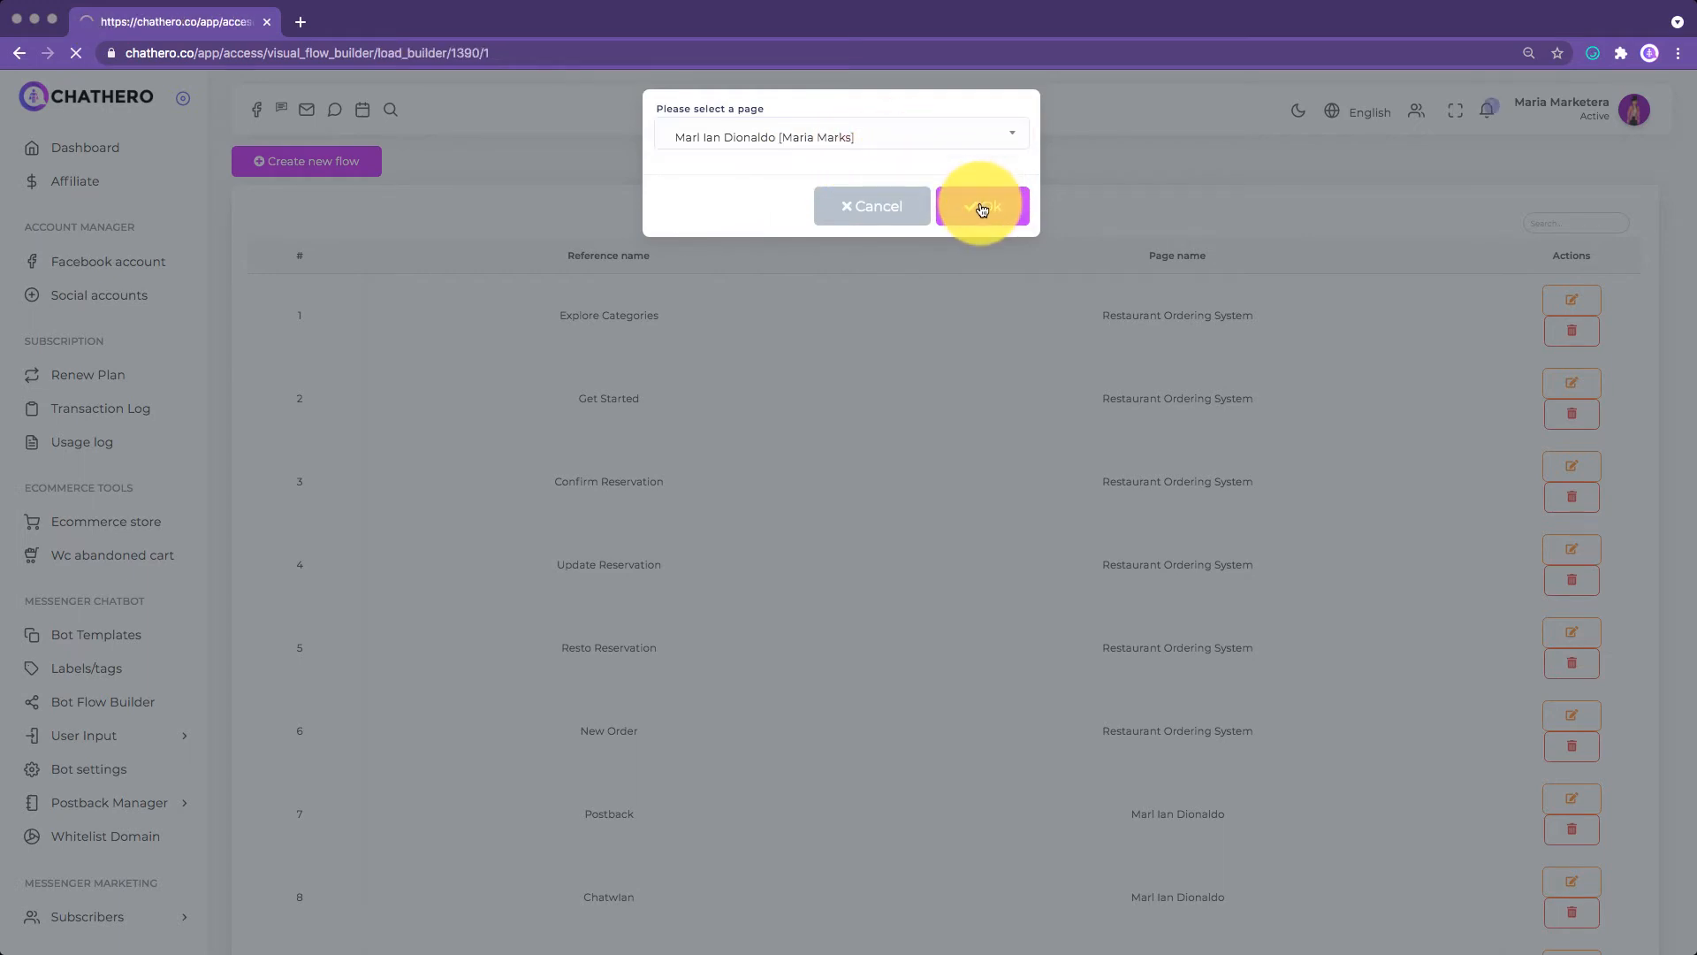
{"action": "left_click", "coordinate": [981, 205]}
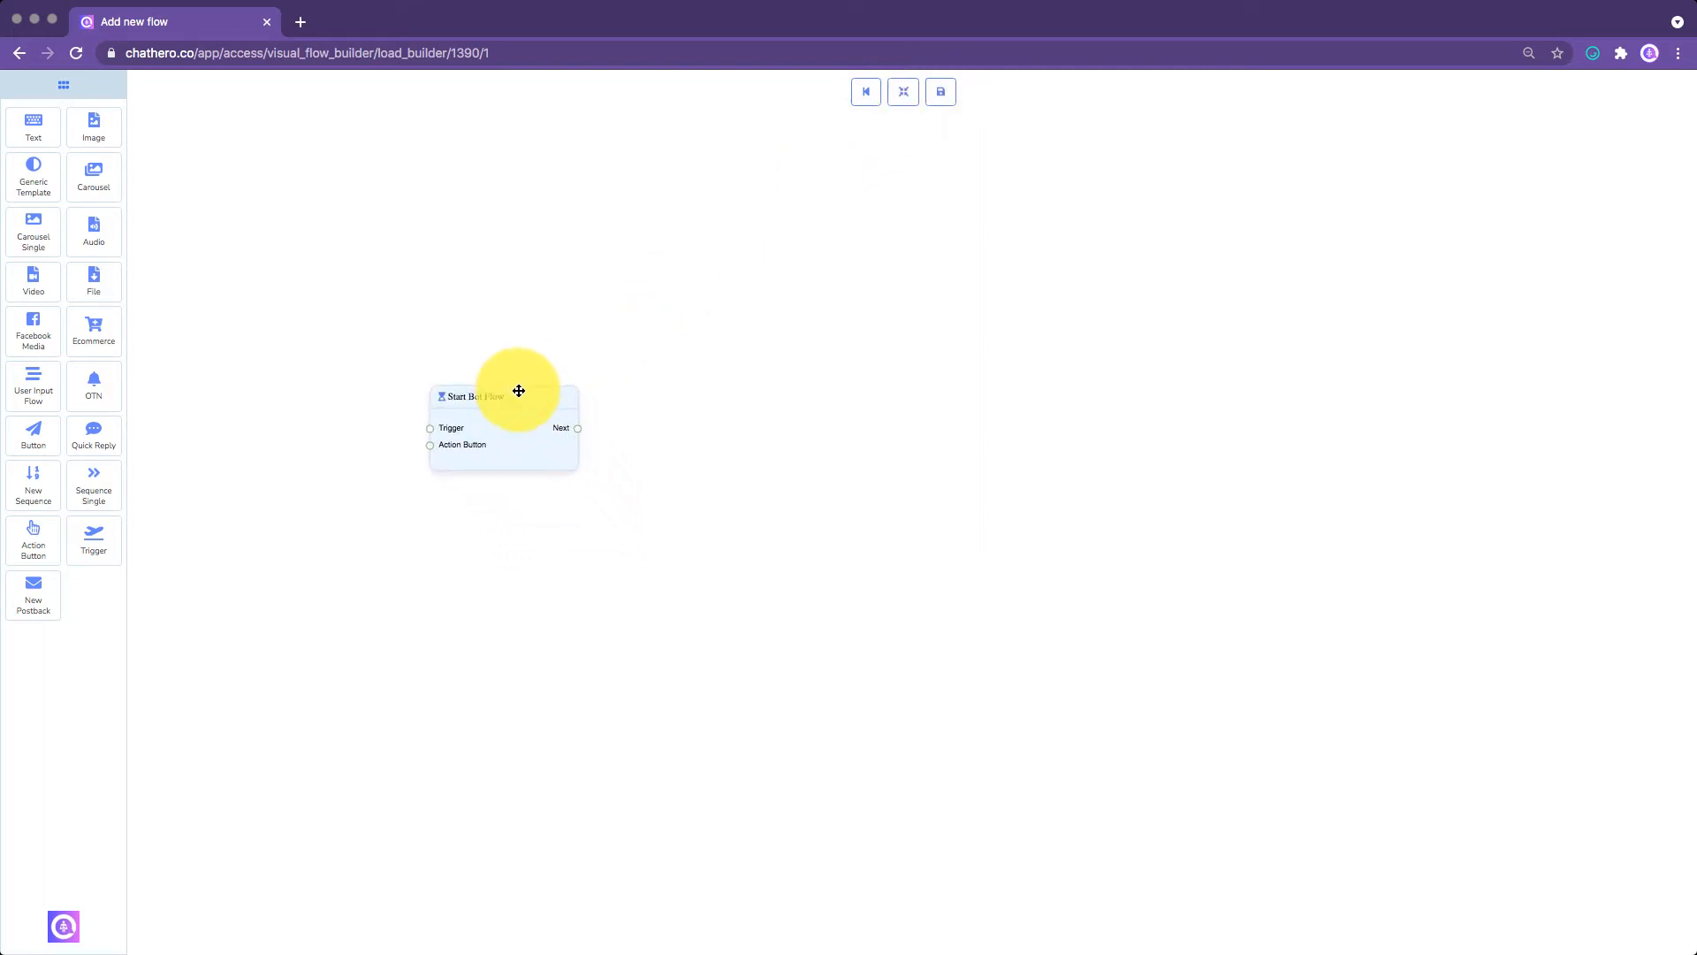
- Move the Start Bot Flow node slightly on the loaded canvas
{"action": "left_click_drag", "start_coordinate": [518, 391], "coordinate": [534, 403]}
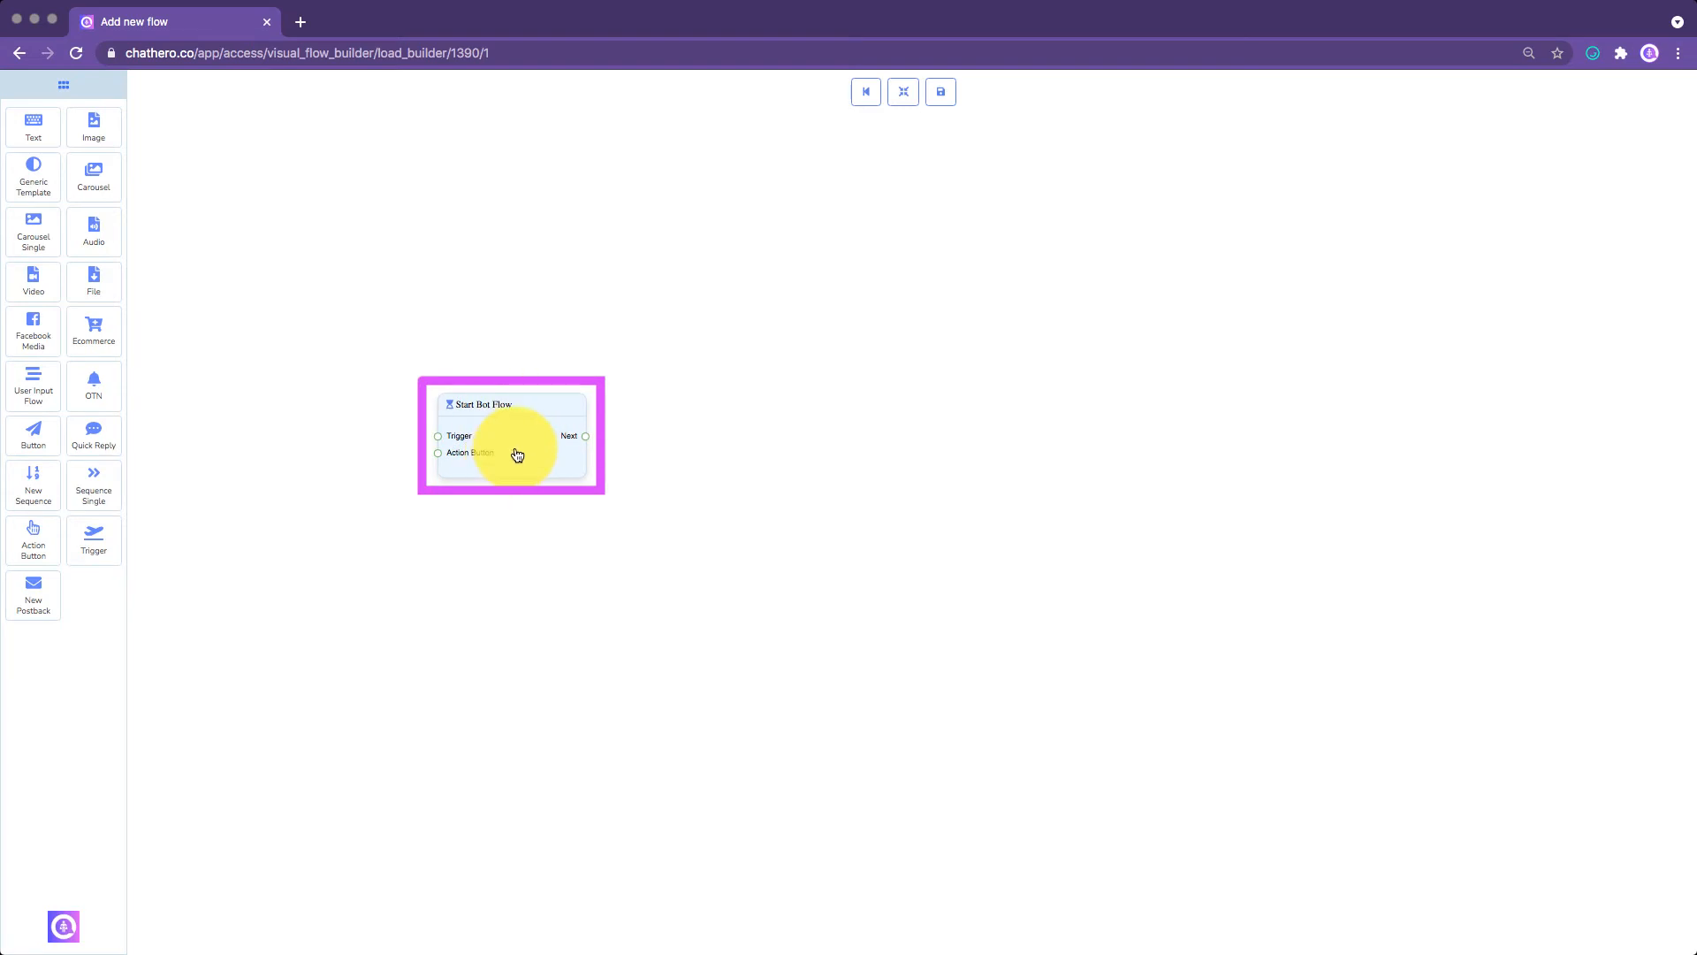
{"action": "mouse_move", "coordinate": [516, 454]}
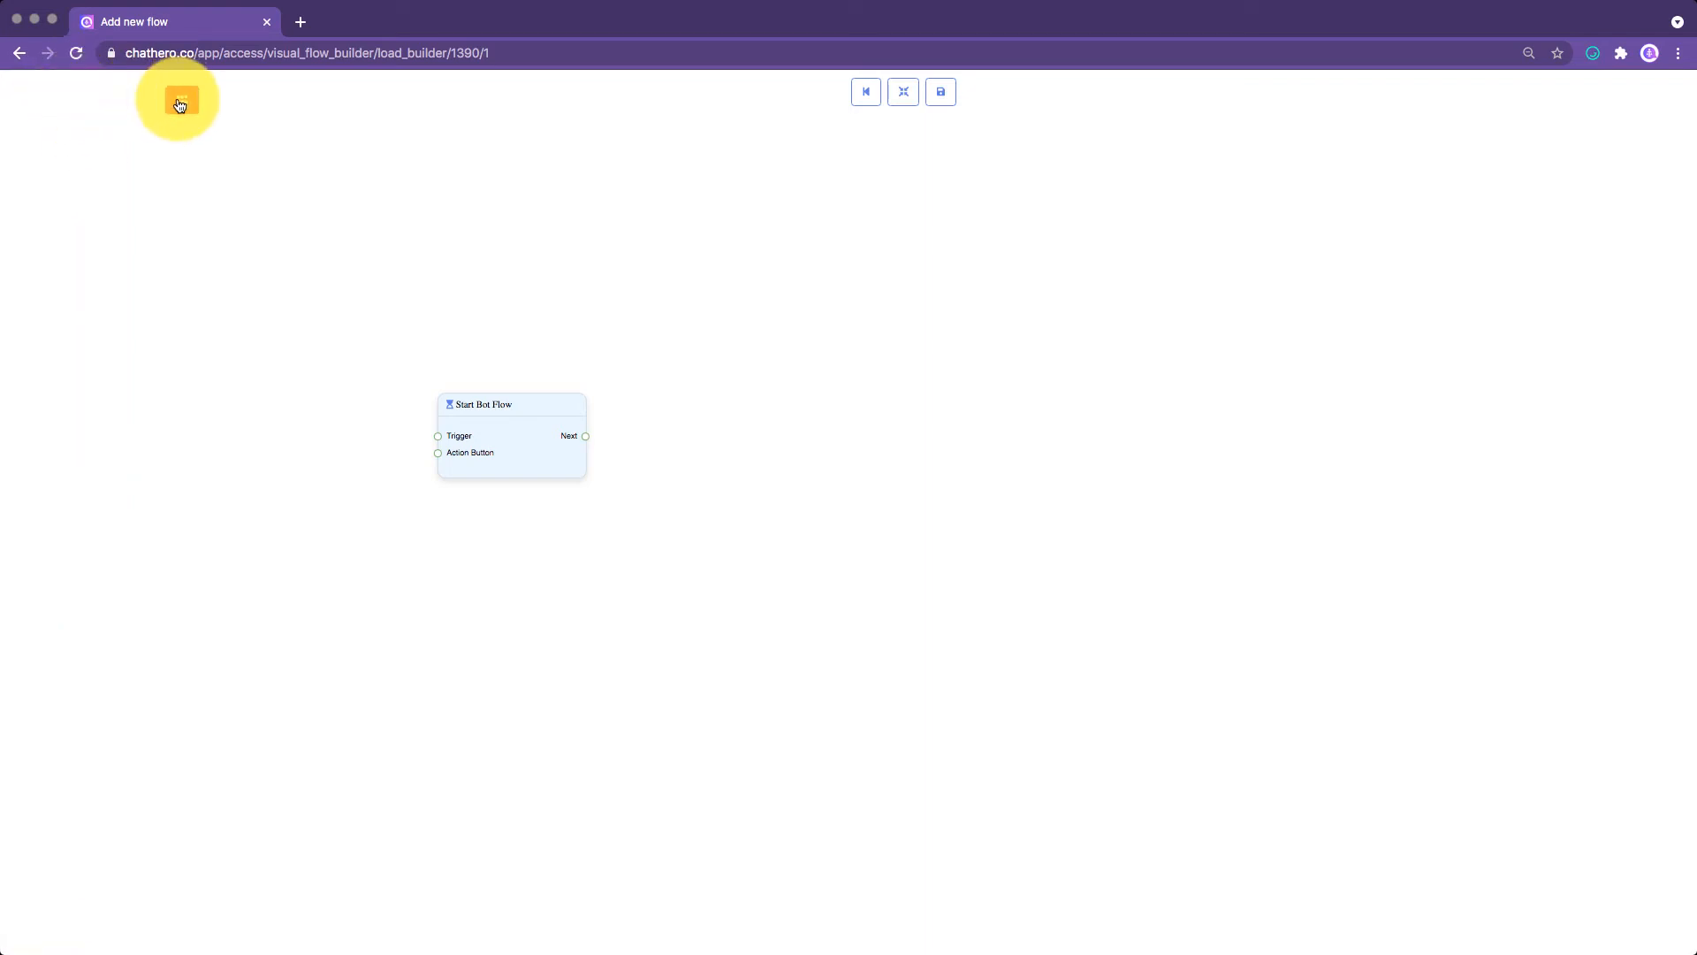
- Expand the element sidebar and show the Start Bot Flow reference settings
{"action": "left_click", "coordinate": [179, 99]}
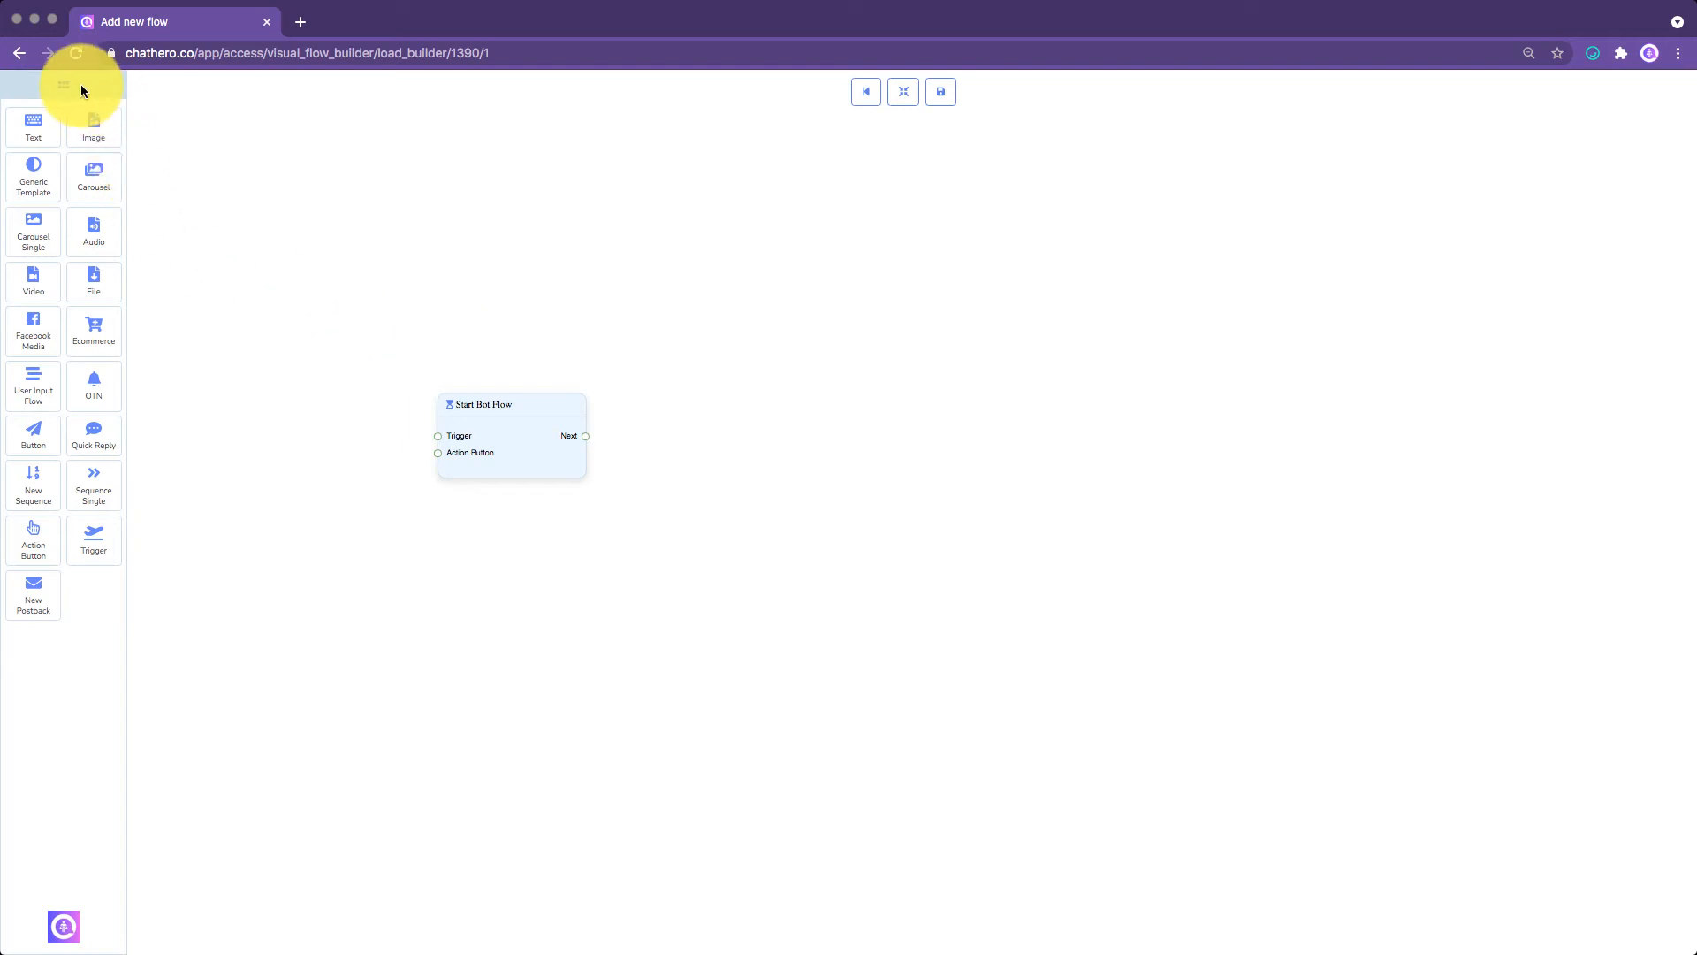
{"action": "left_click", "coordinate": [489, 440]}
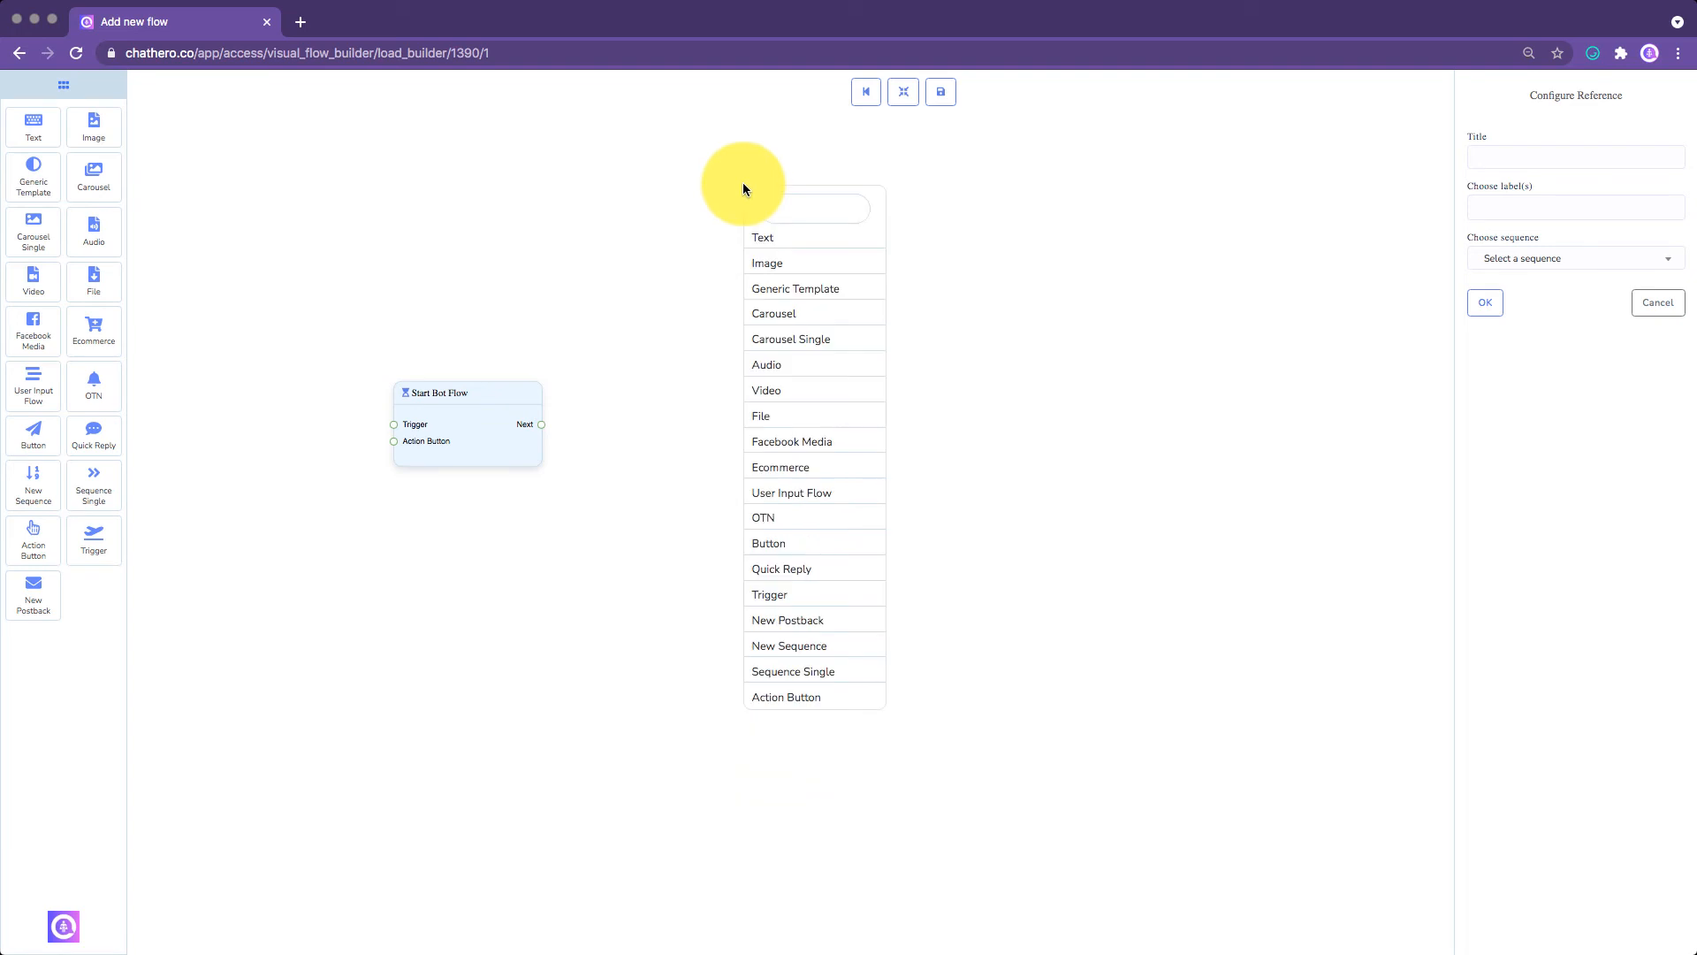
{"action": "mouse_move", "coordinate": [758, 248]}
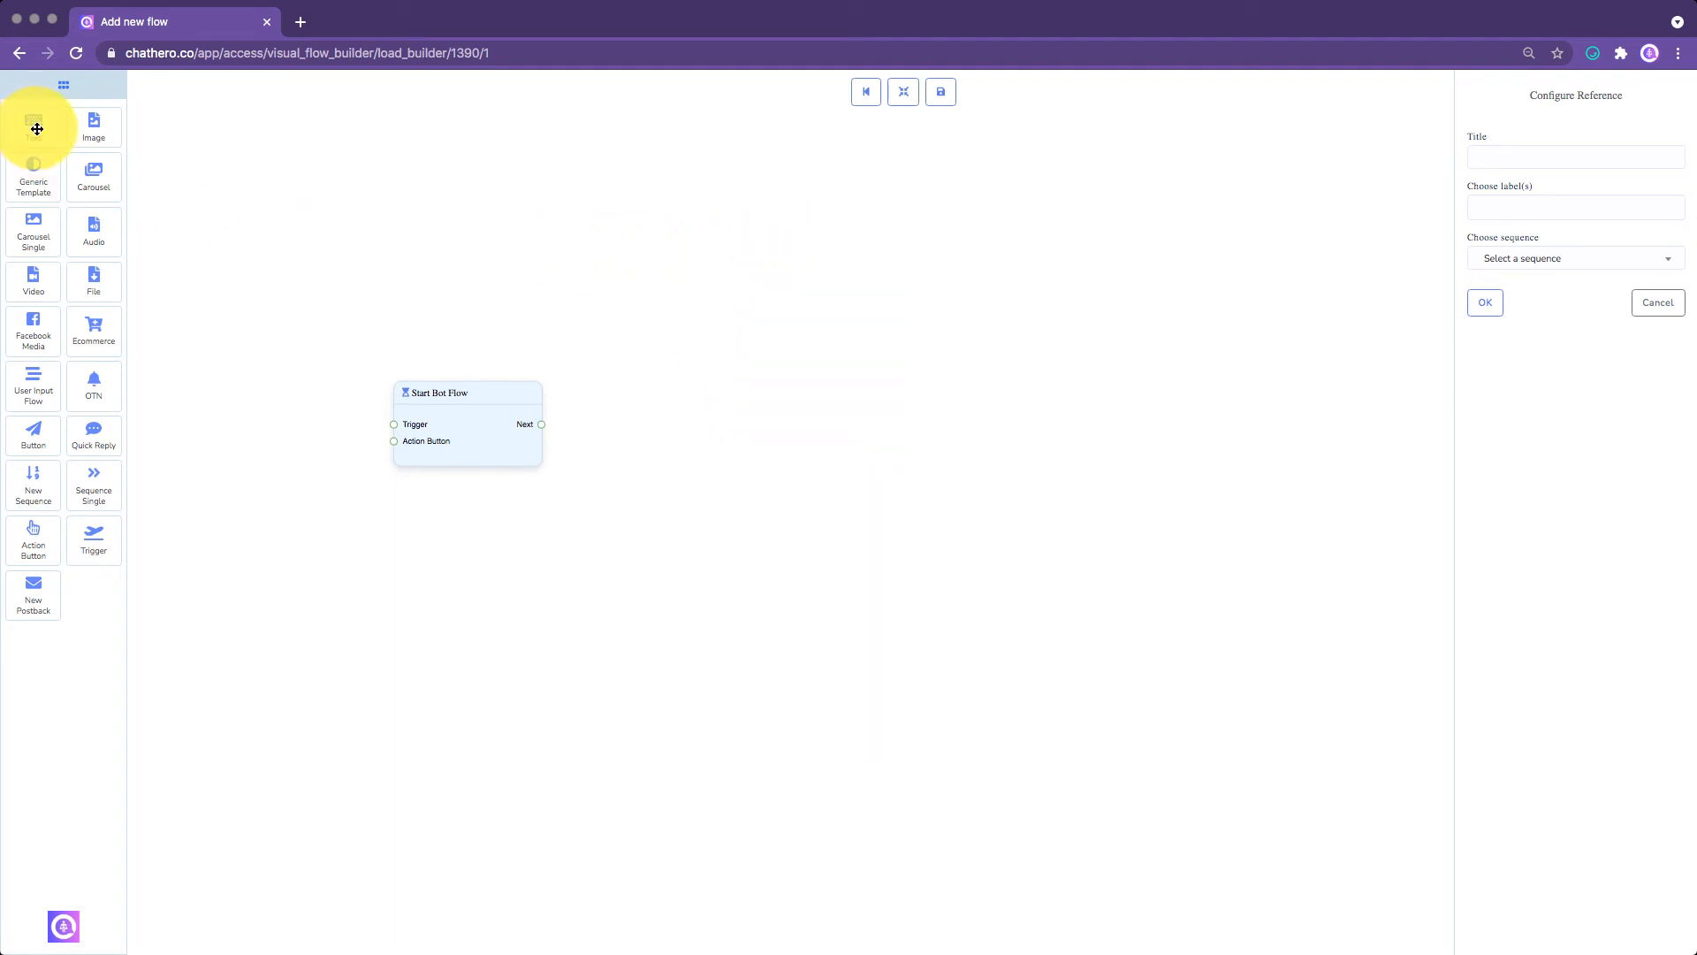
- Place a Text element on the canvas and link Start Bot Flow's Next output to its Reply input
{"action": "left_click_drag", "start_coordinate": [34, 123], "coordinate": [716, 373]}
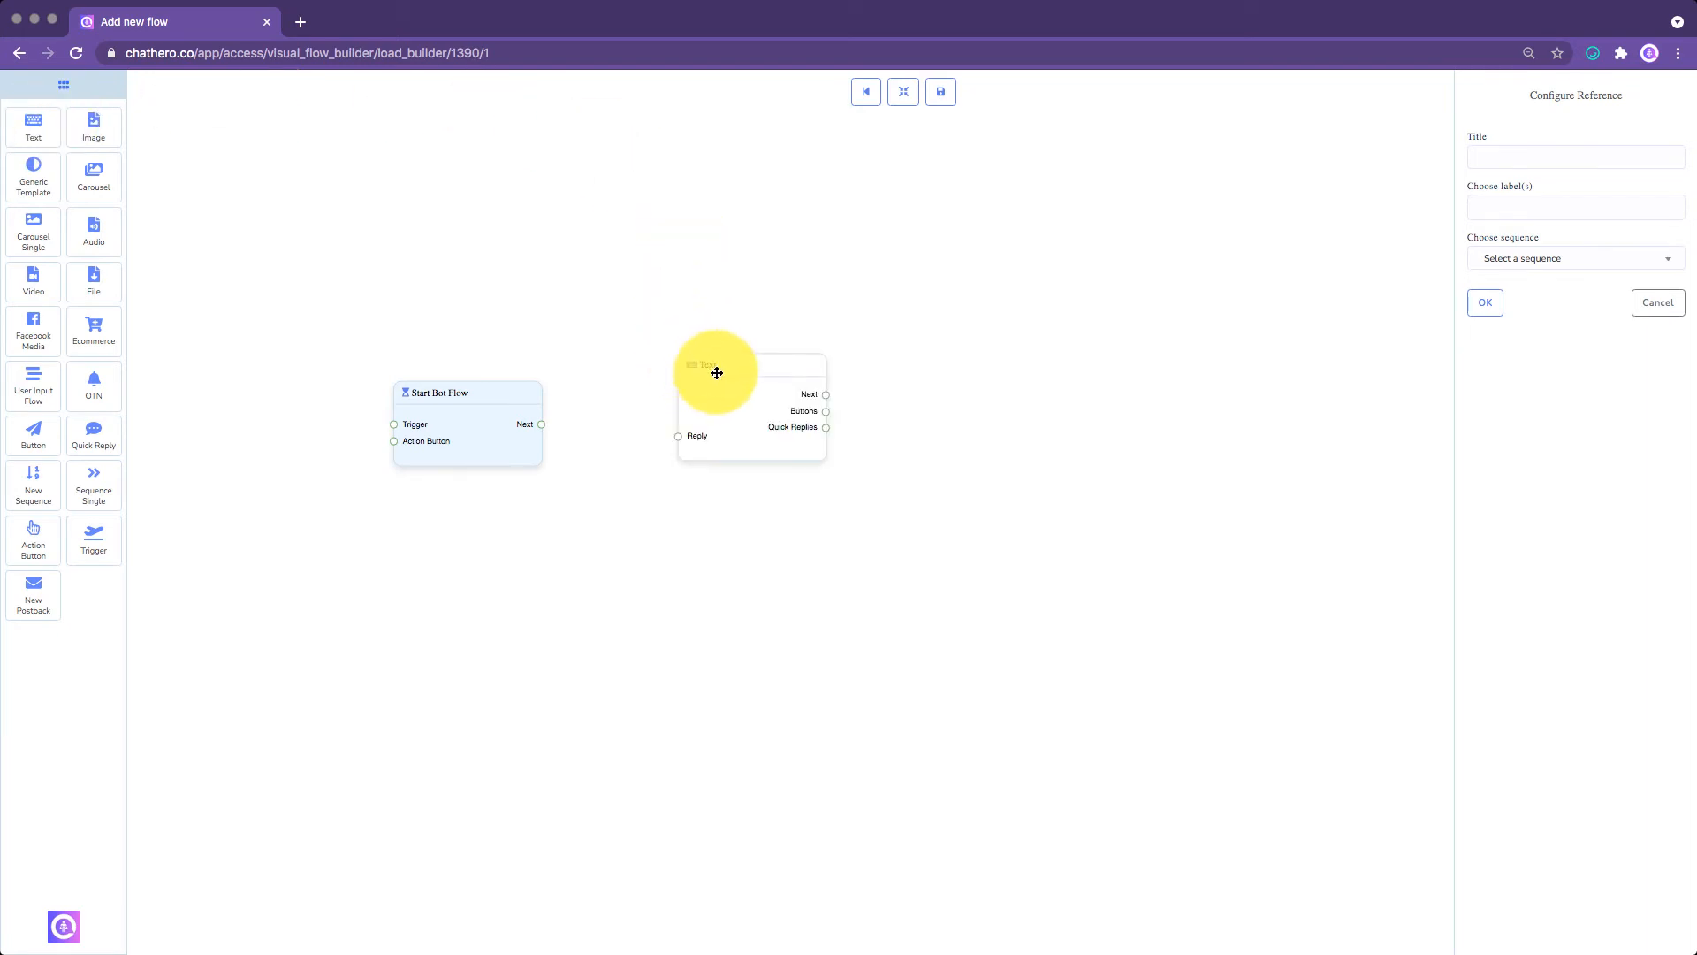
{"action": "left_click_drag", "start_coordinate": [716, 373], "coordinate": [705, 368]}
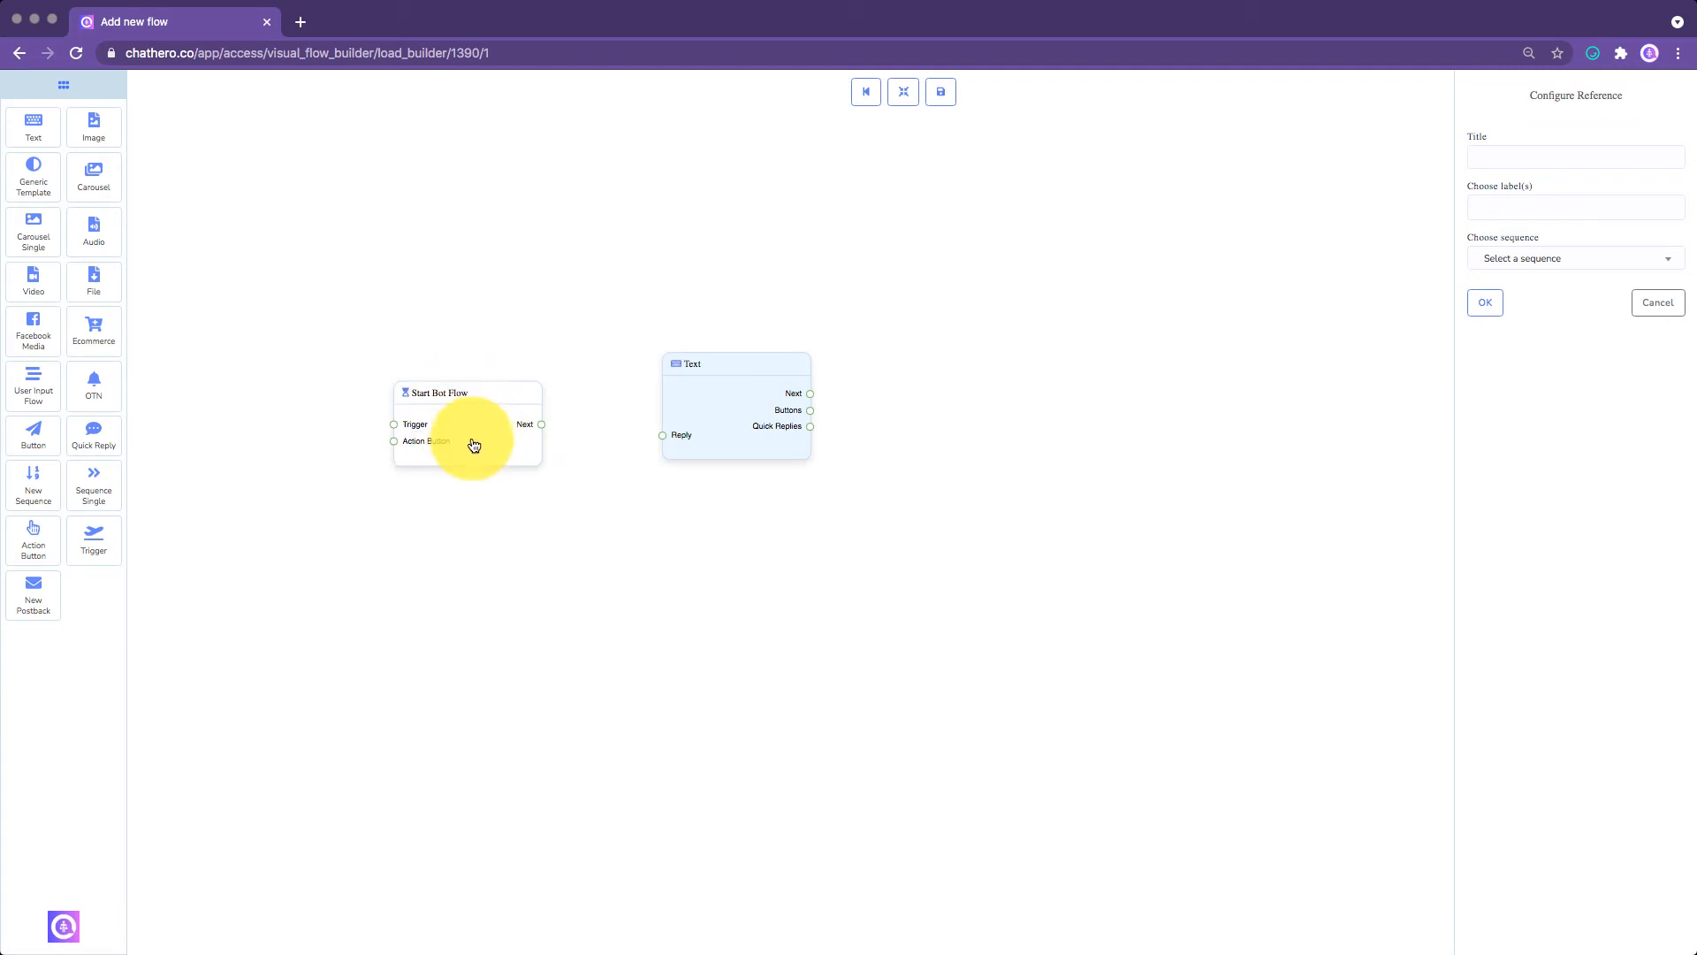
{"action": "mouse_move", "coordinate": [667, 444]}
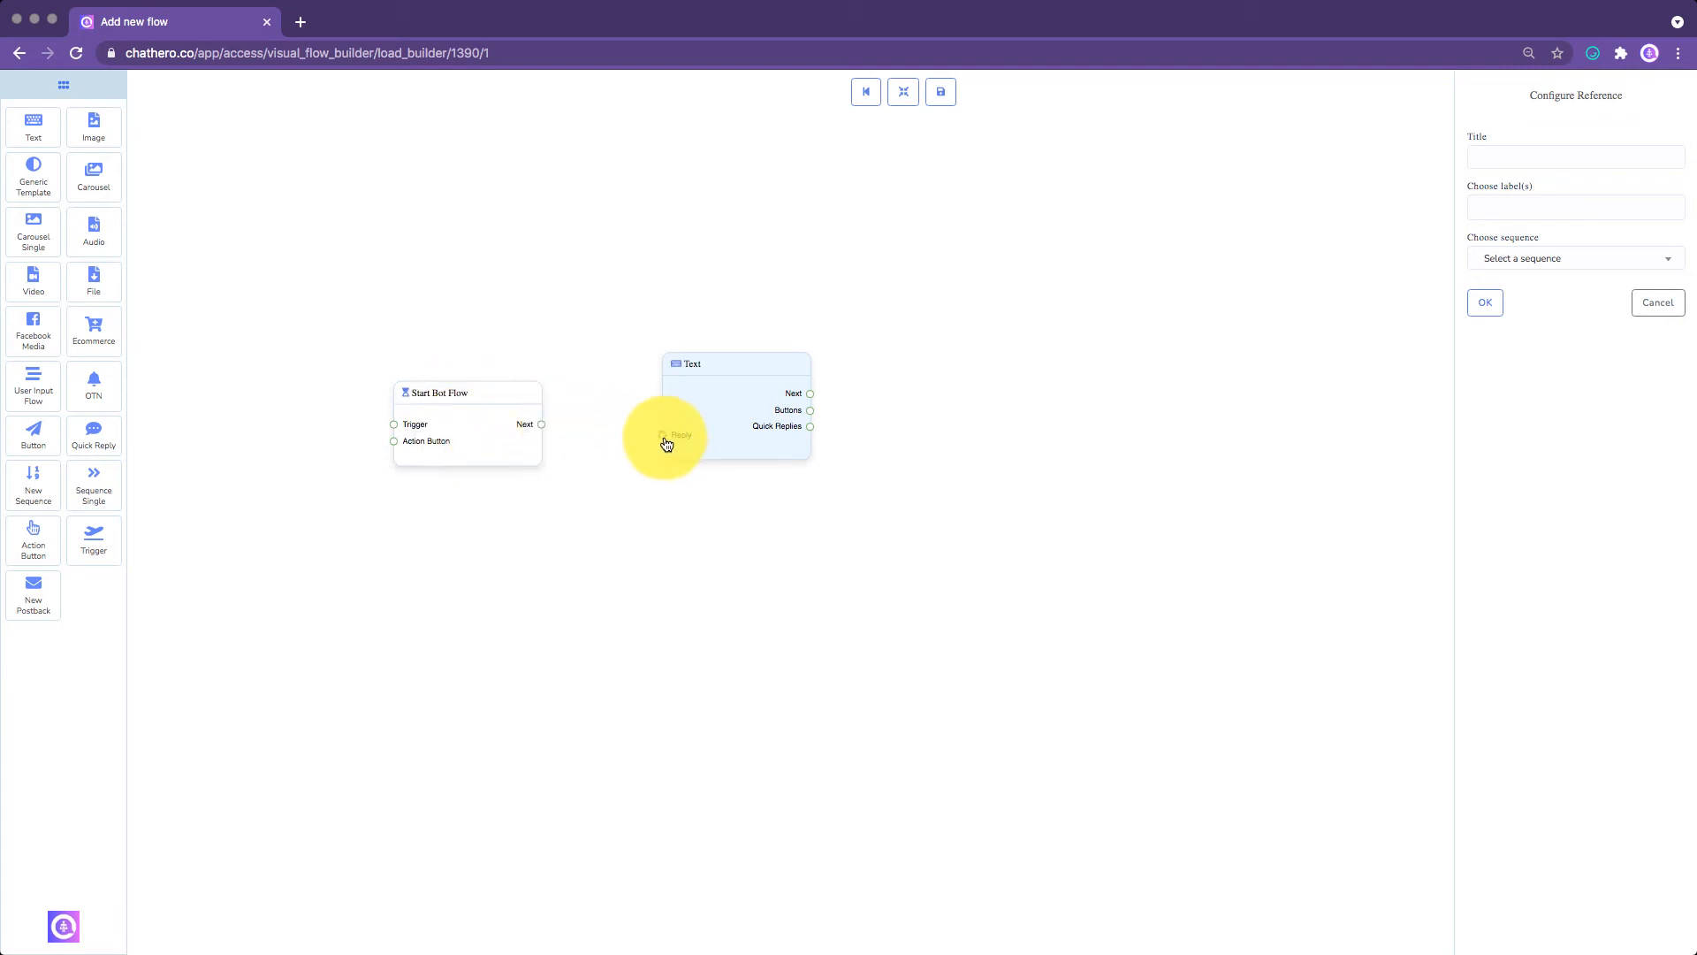
{"action": "left_click_drag", "start_coordinate": [541, 422], "coordinate": [660, 438]}
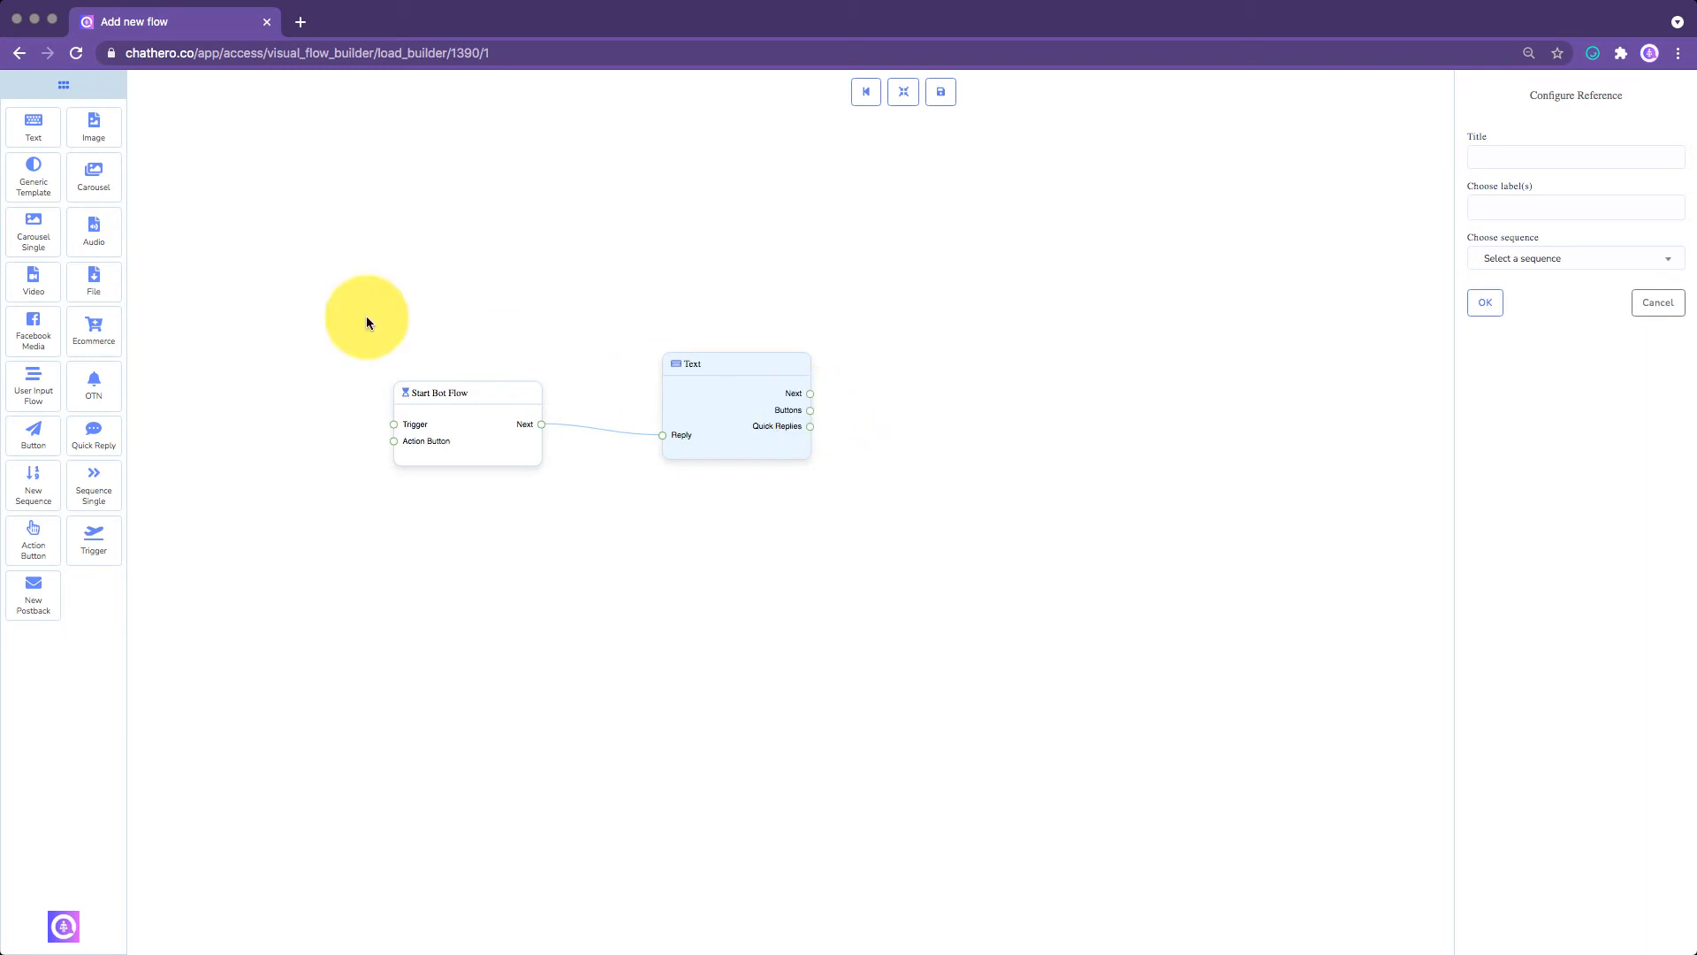
{"action": "mouse_move", "coordinate": [219, 283]}
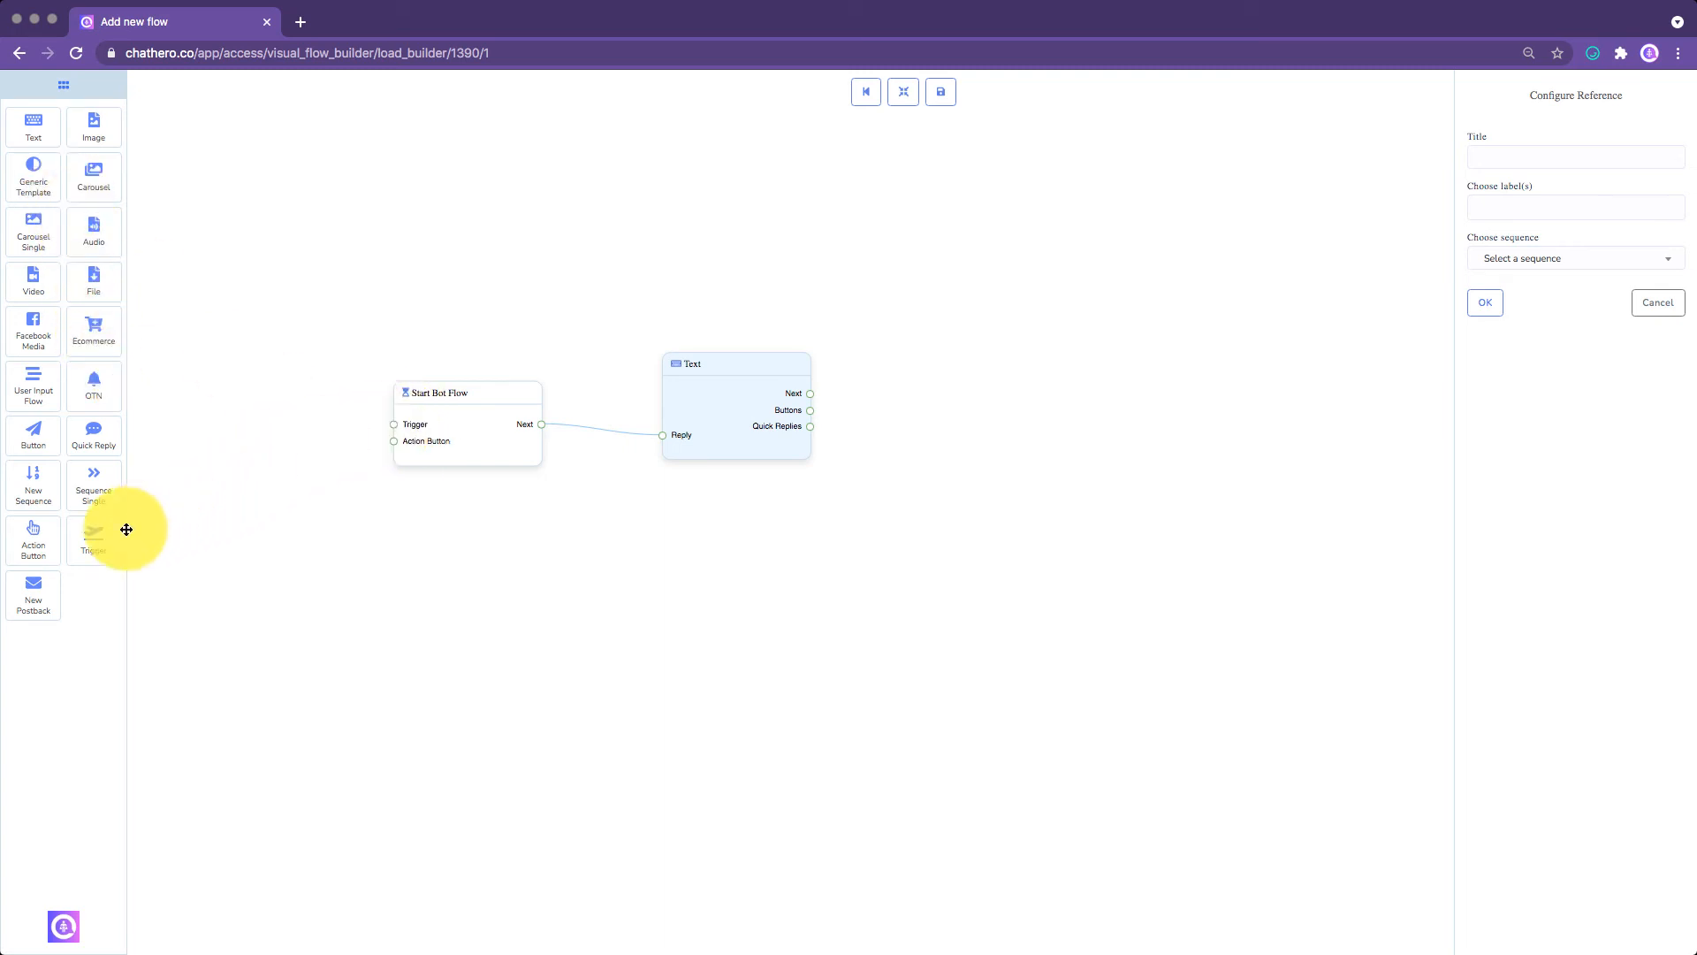
- Add a Trigger on the start node's Trigger input with keywords 'Hello, Hi, Start'
{"action": "left_click_drag", "start_coordinate": [127, 528], "coordinate": [265, 420]}
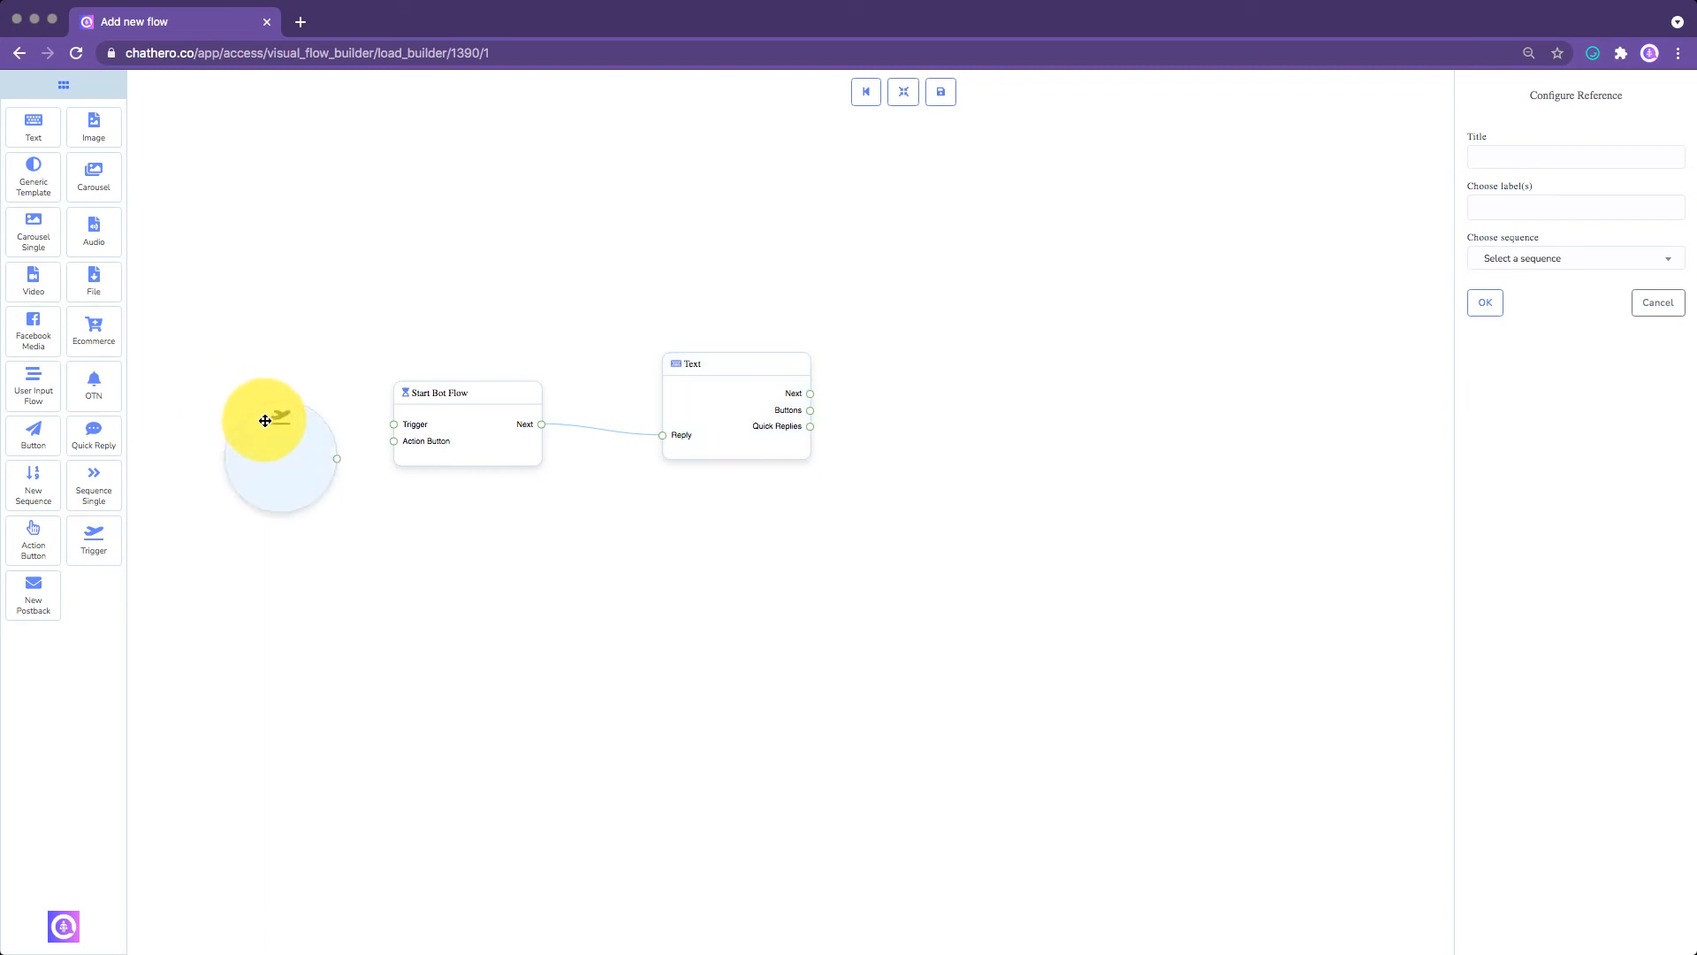
{"action": "left_click_drag", "start_coordinate": [265, 420], "coordinate": [392, 431]}
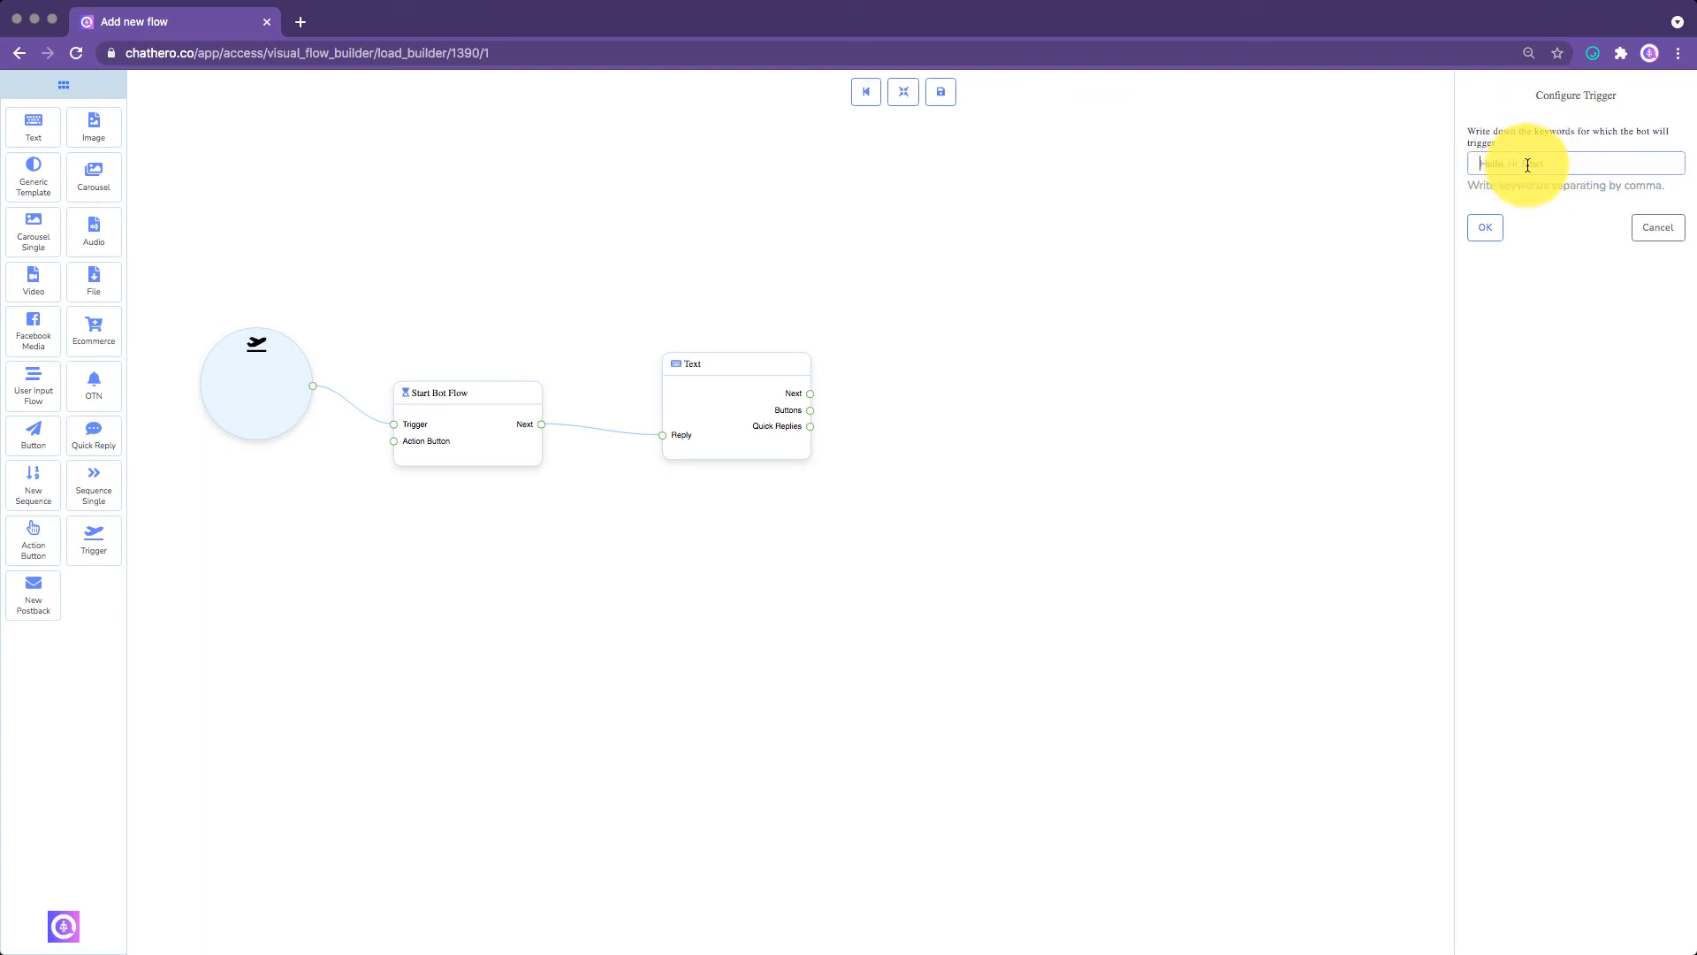
{"action": "left_click", "coordinate": [1575, 163]}
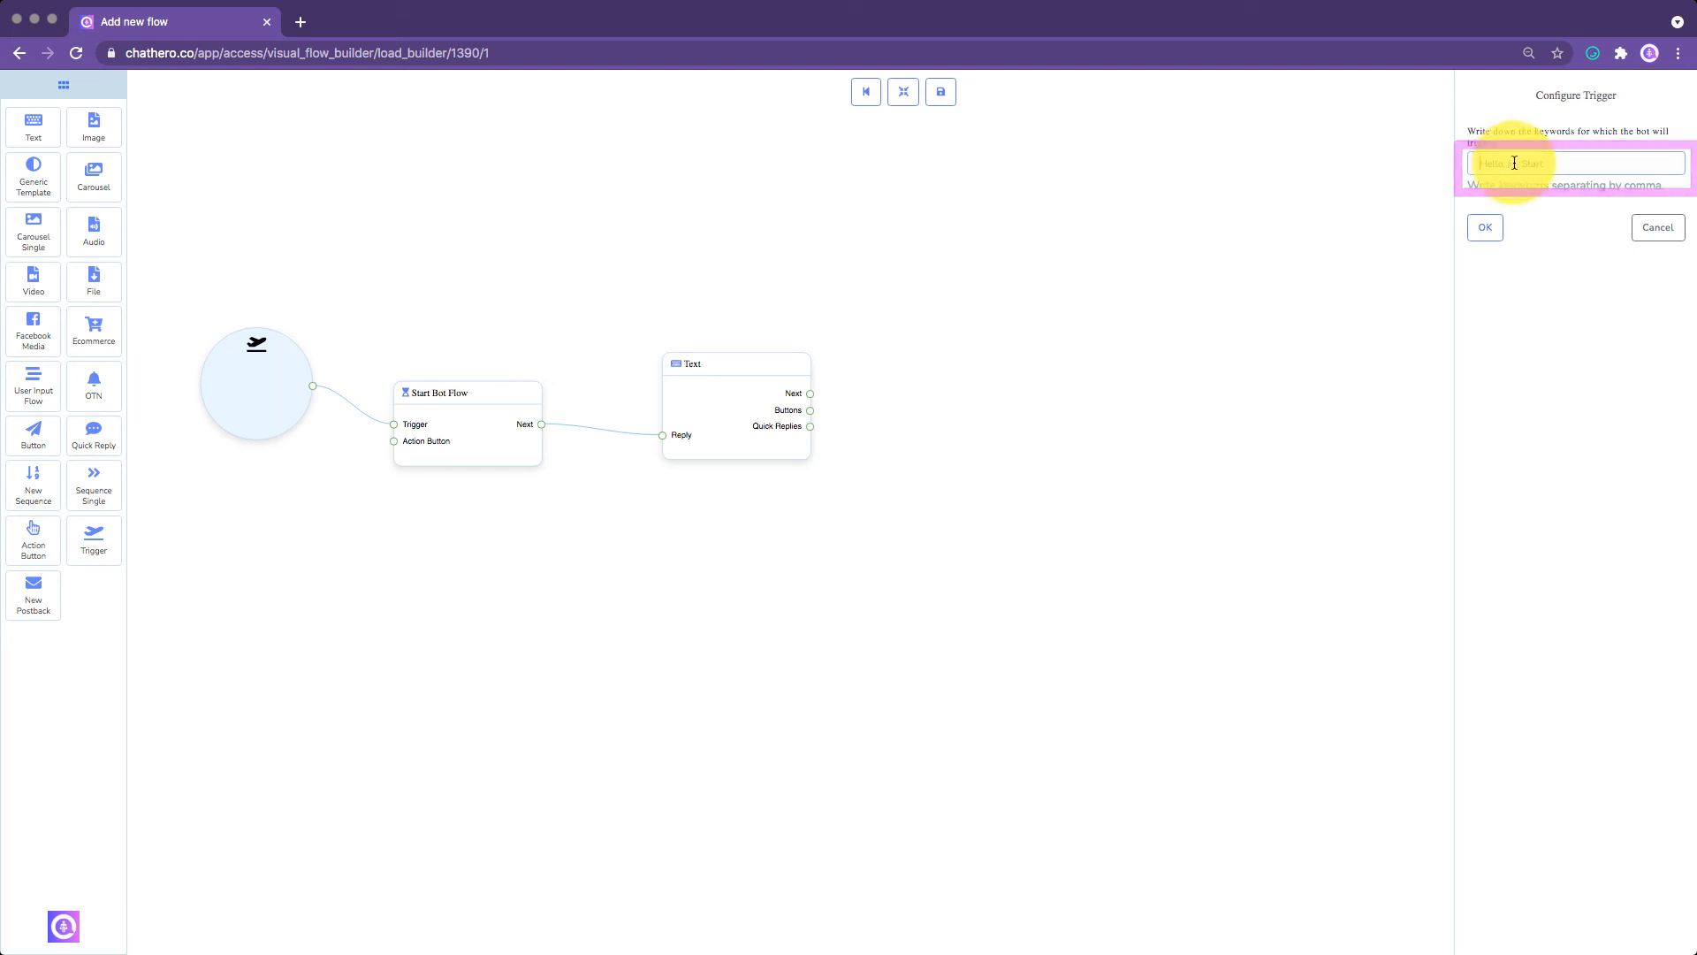
{"action": "type", "text": "Hello, Hi, Start"}
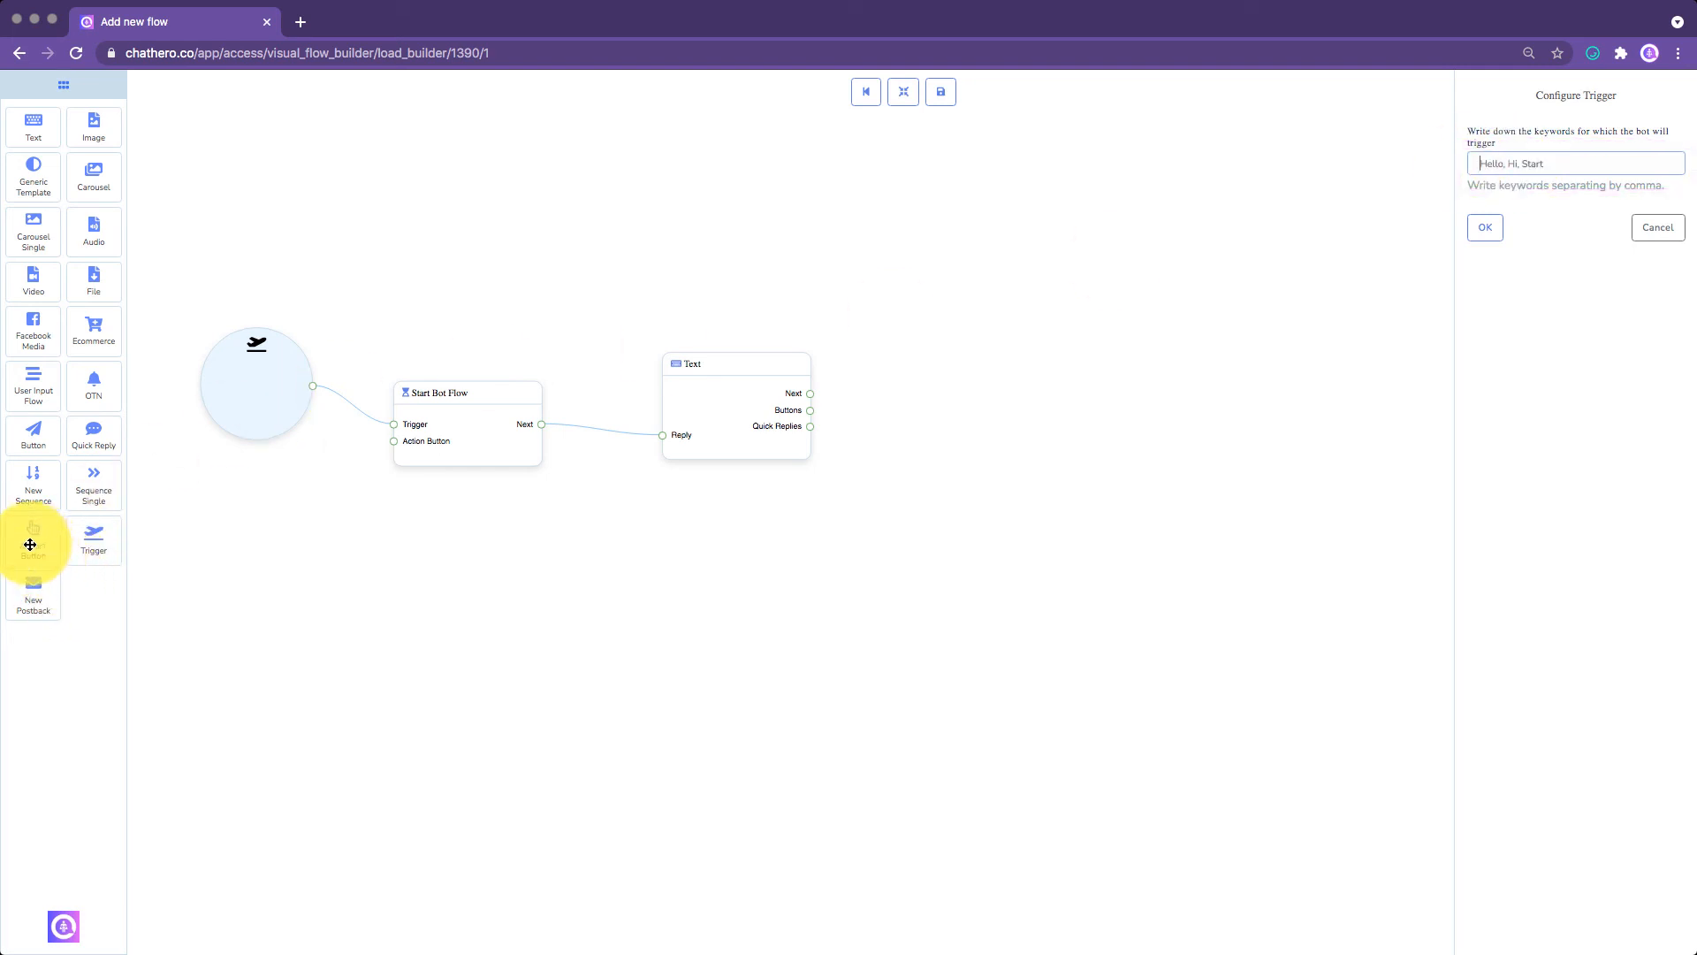
- Add an Action Button to the start node's input and browse the Actions list without choosing one
{"action": "left_click_drag", "start_coordinate": [32, 541], "coordinate": [251, 504]}
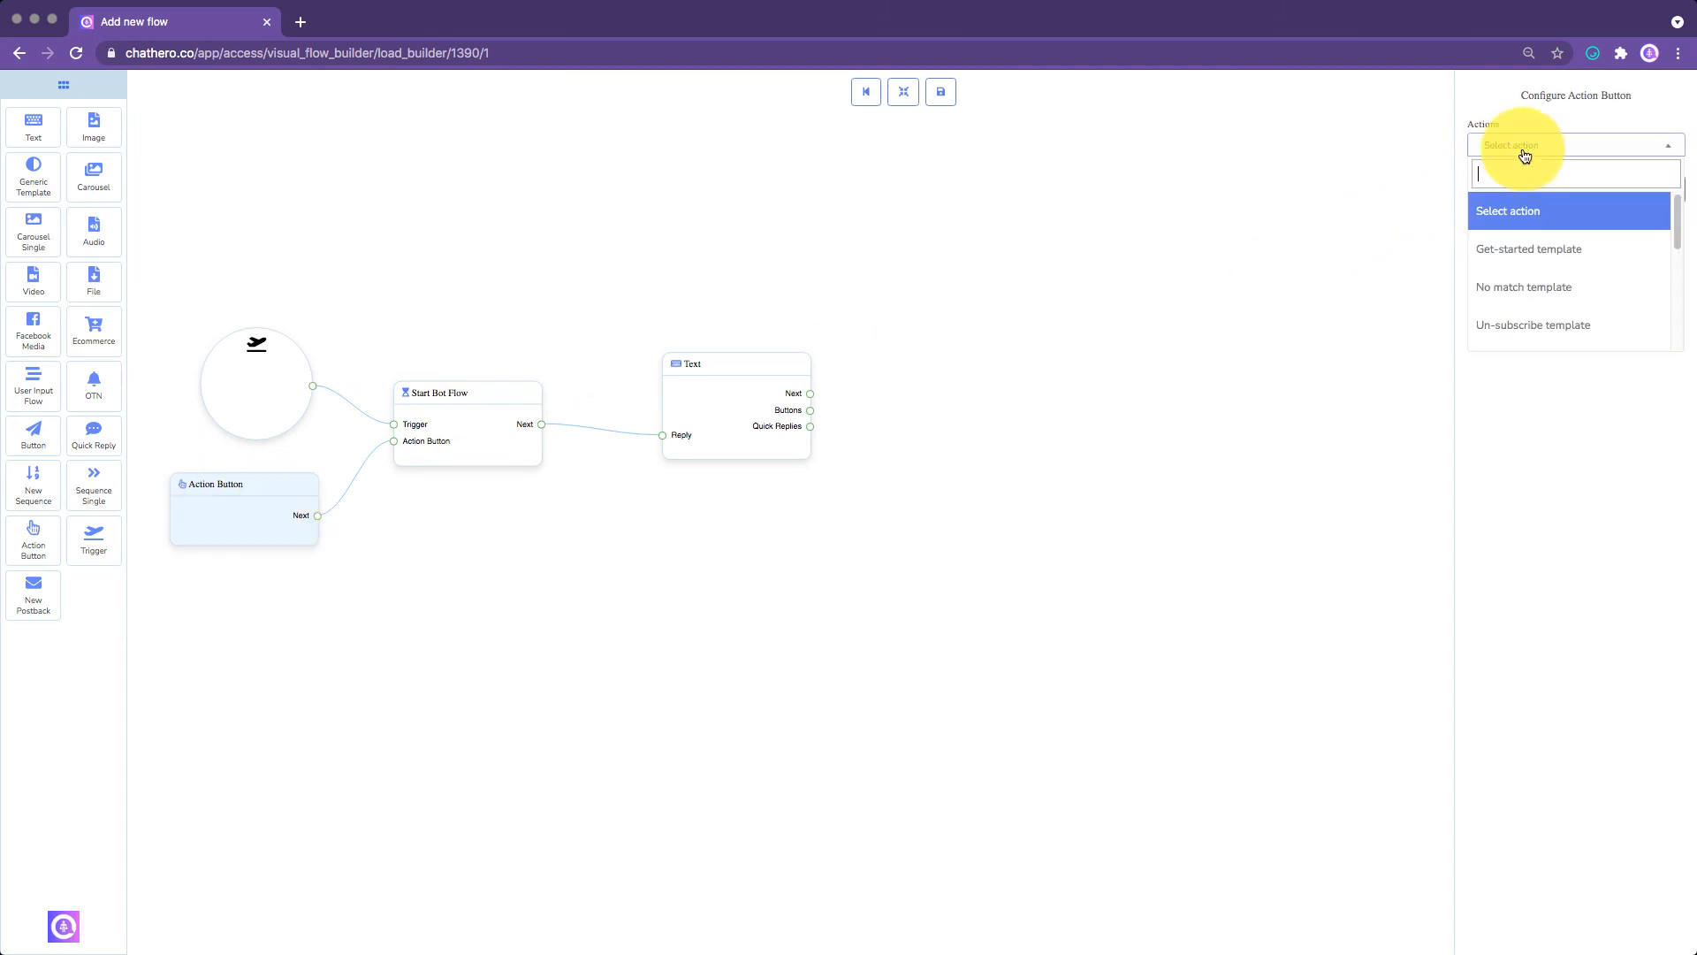
{"action": "scroll", "scroll_direction": "down", "scroll_amount": 3}
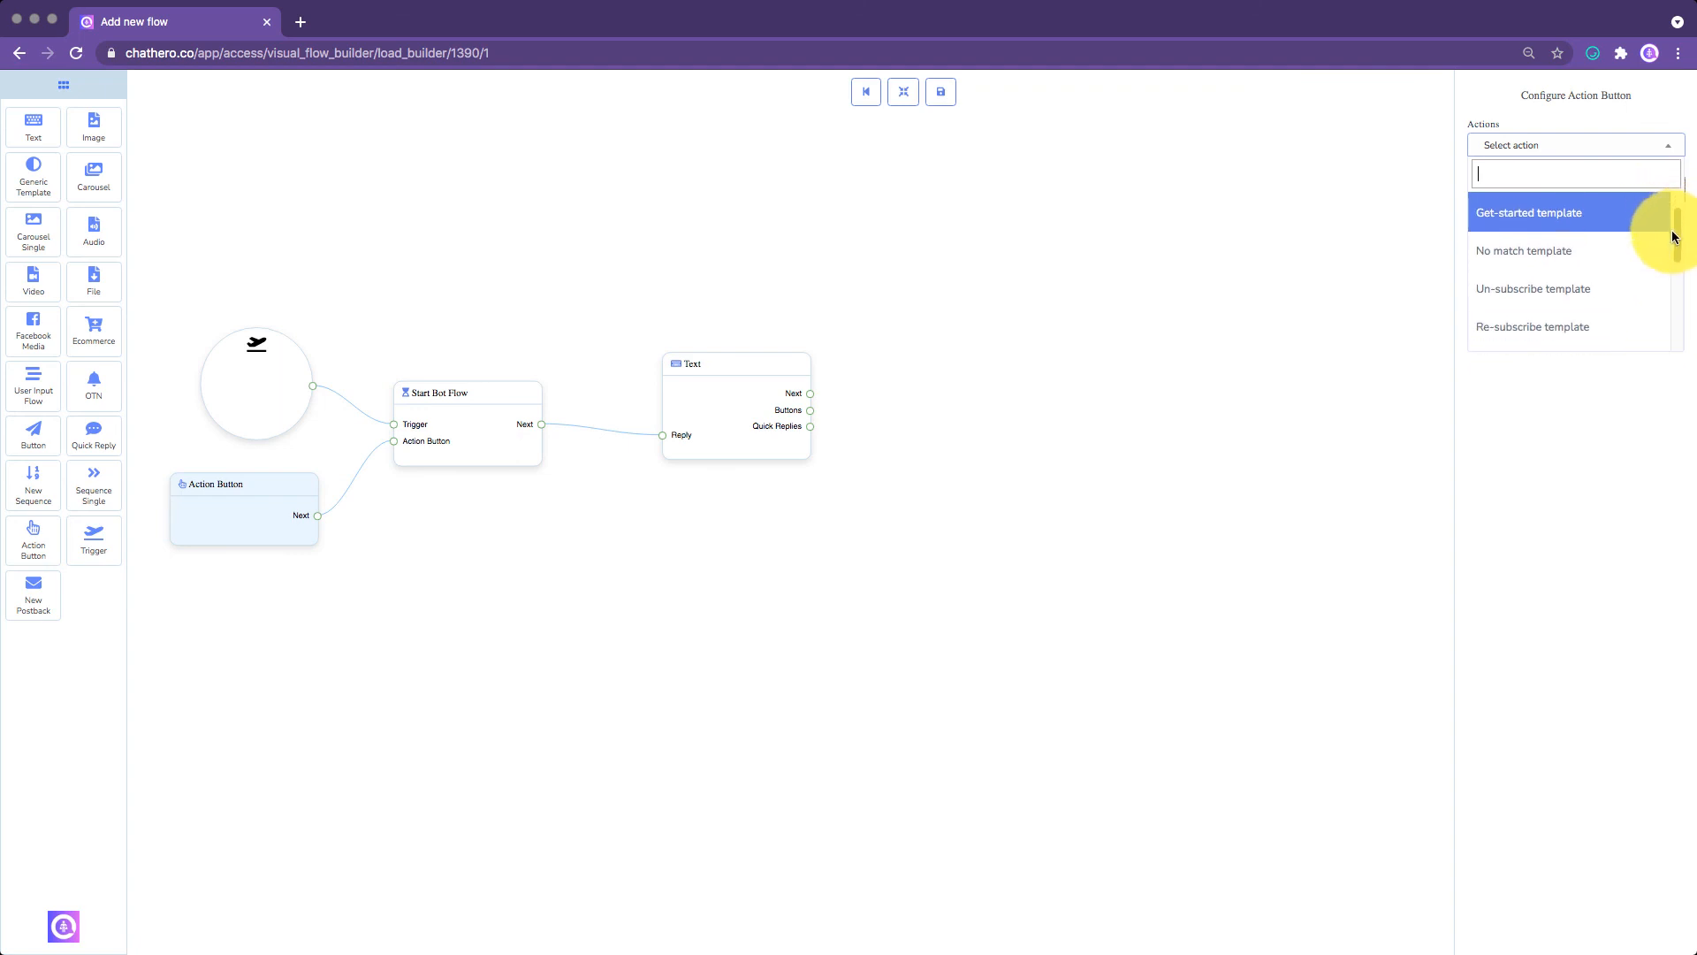
{"action": "scroll", "scroll_direction": "down", "scroll_amount": 3}
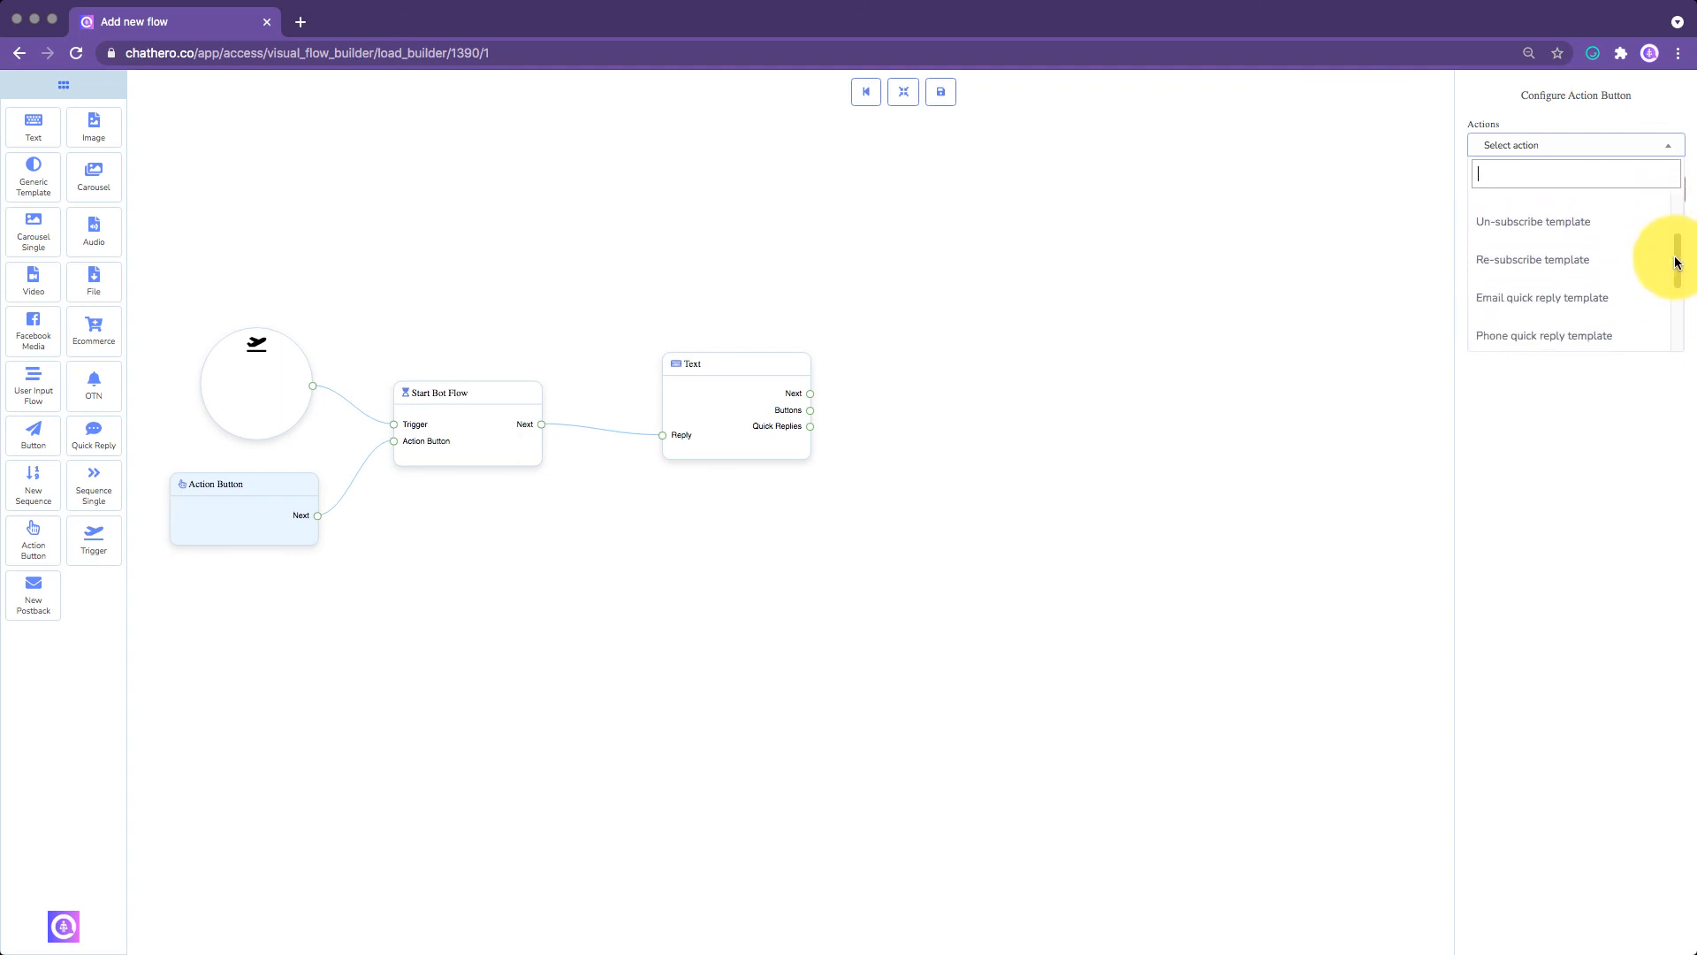
{"action": "scroll", "scroll_direction": "down", "scroll_amount": 3}
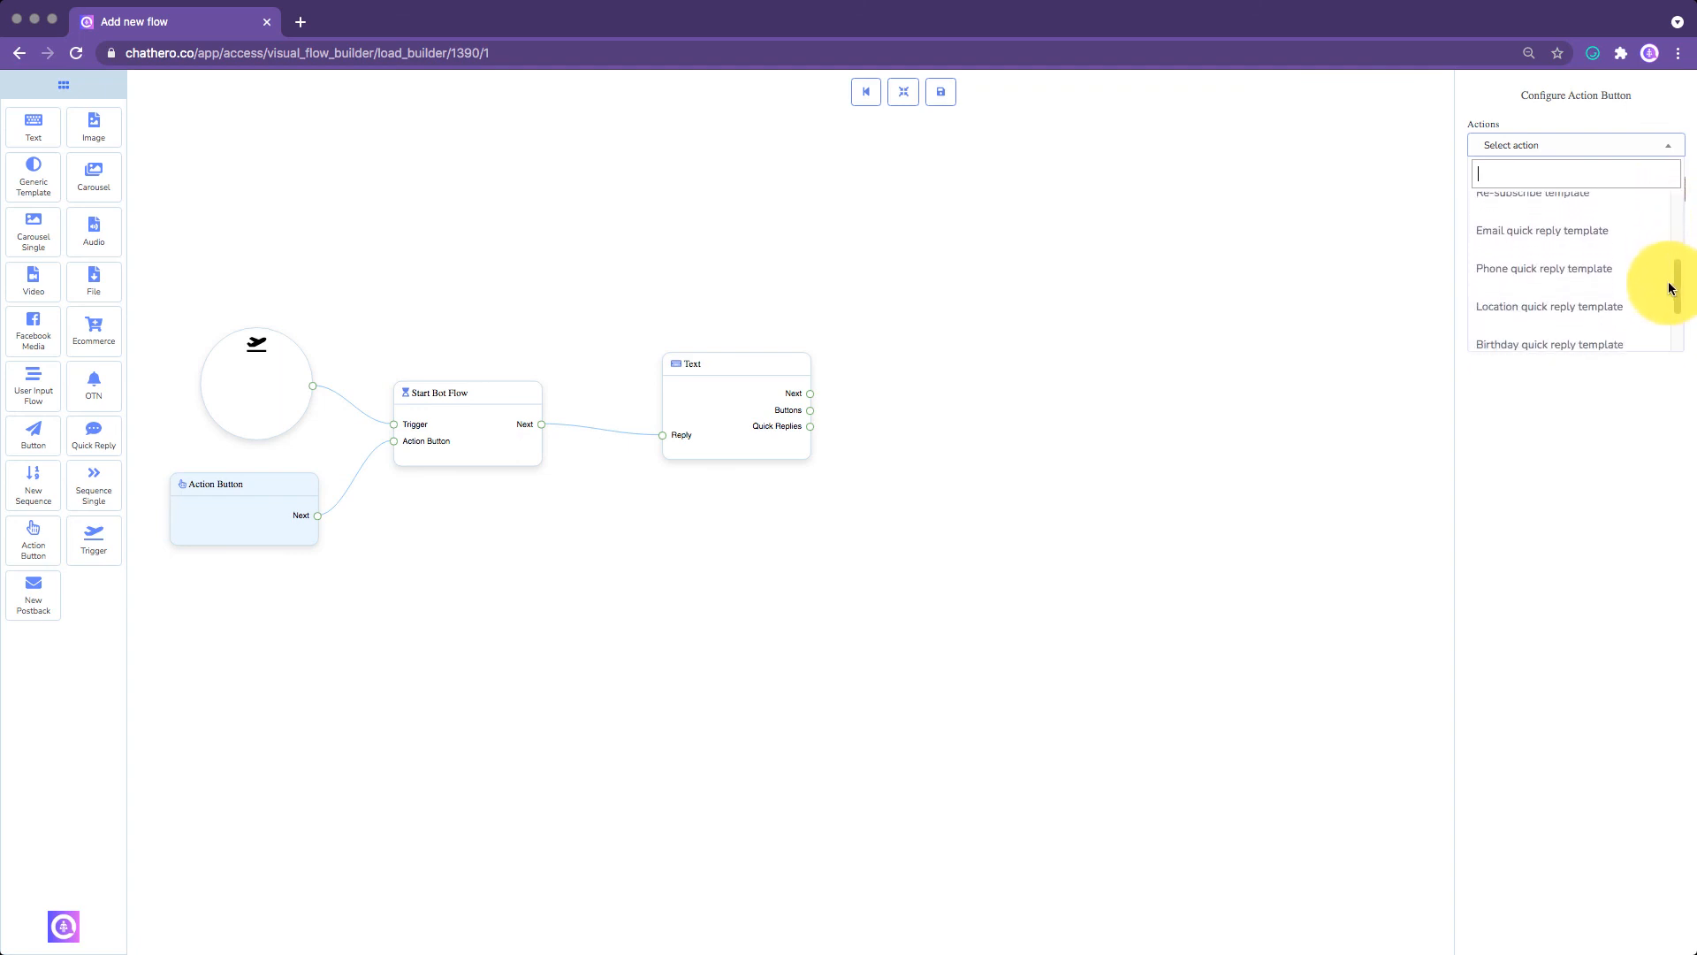
{"action": "scroll", "scroll_direction": "down", "scroll_amount": 3}
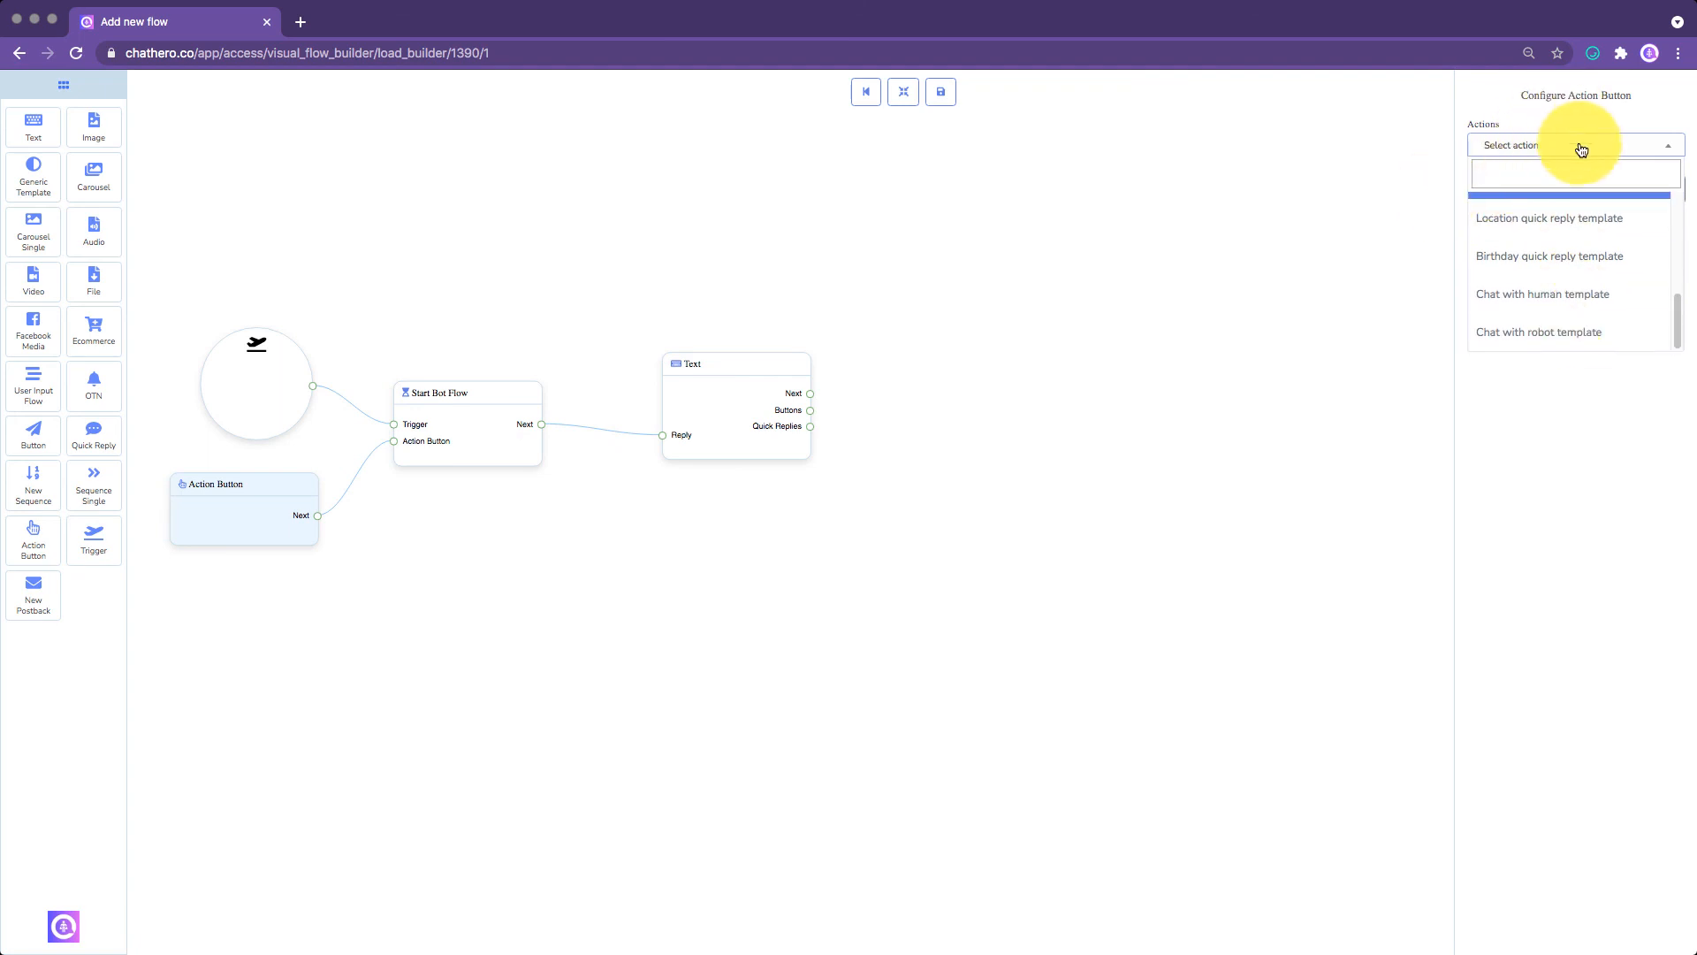
{"action": "left_click", "coordinate": [1575, 144]}
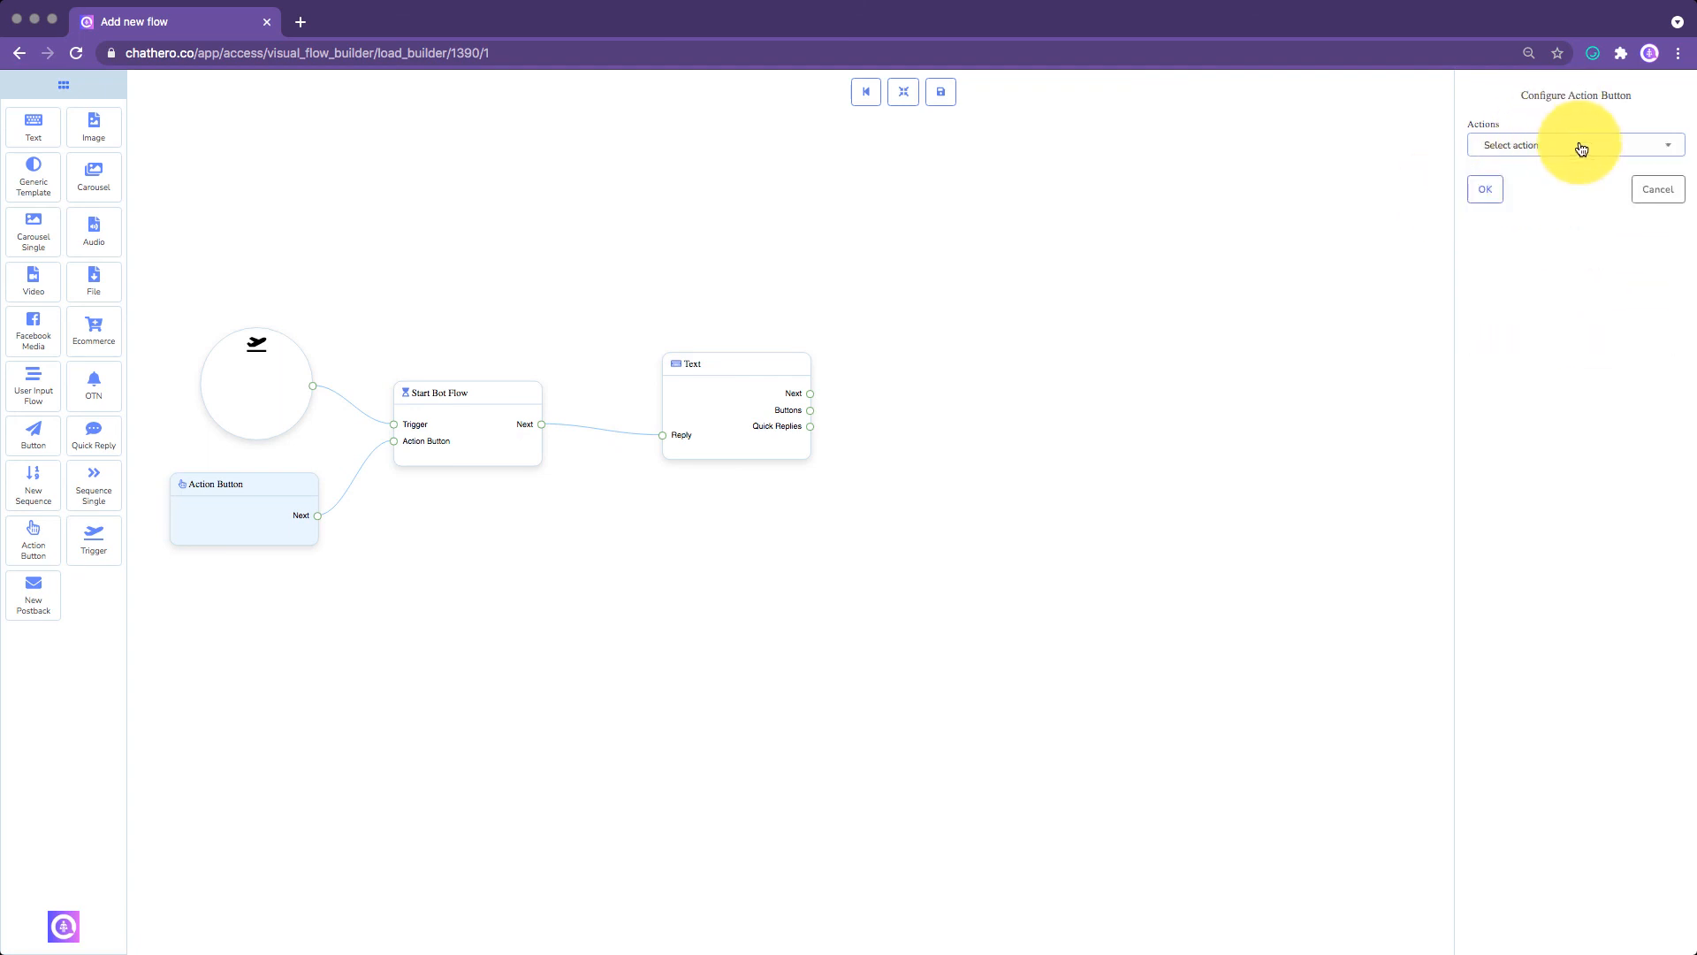